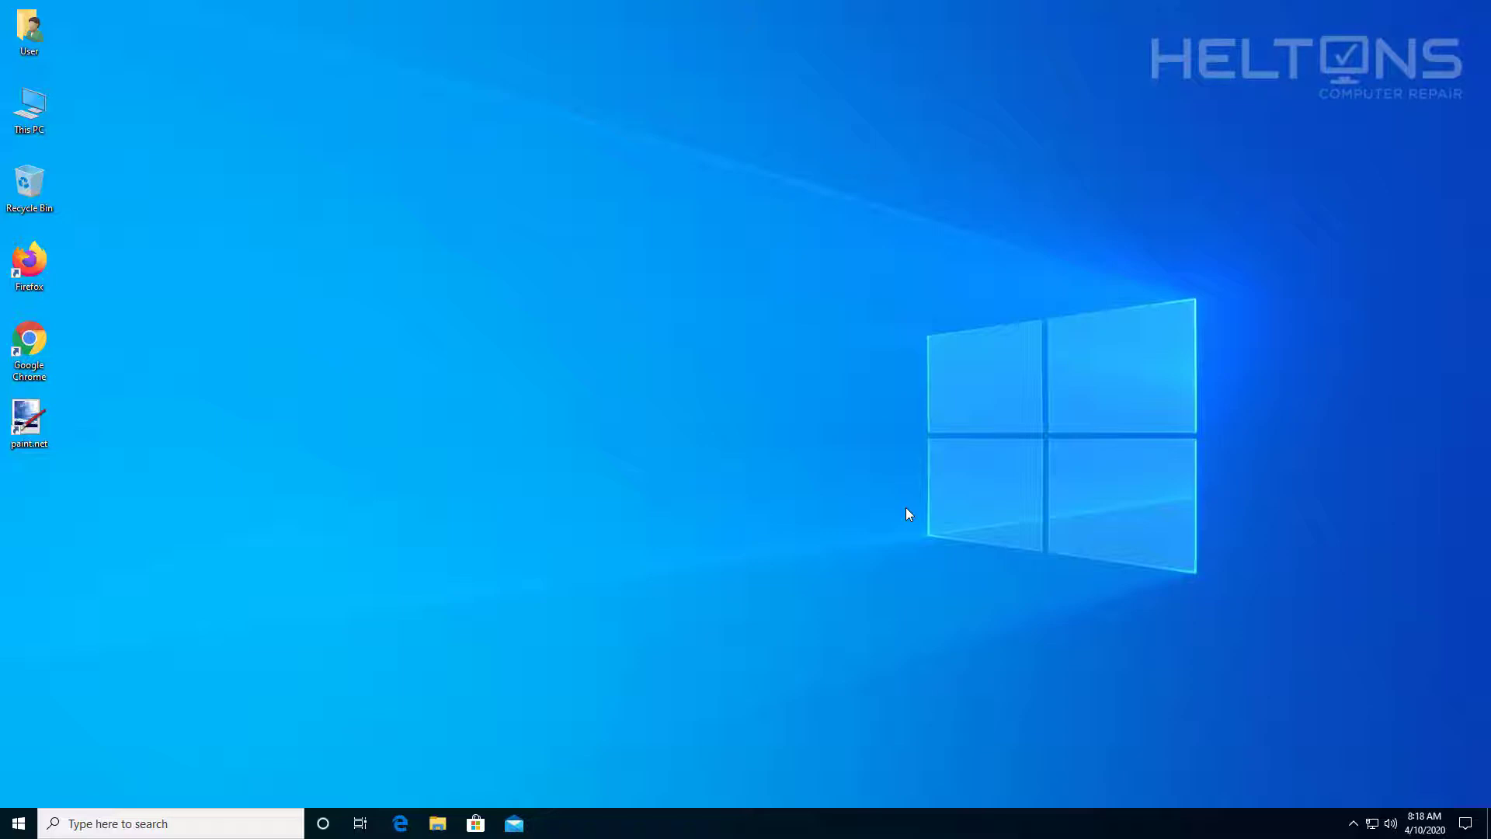
mouse_move(564, 428)
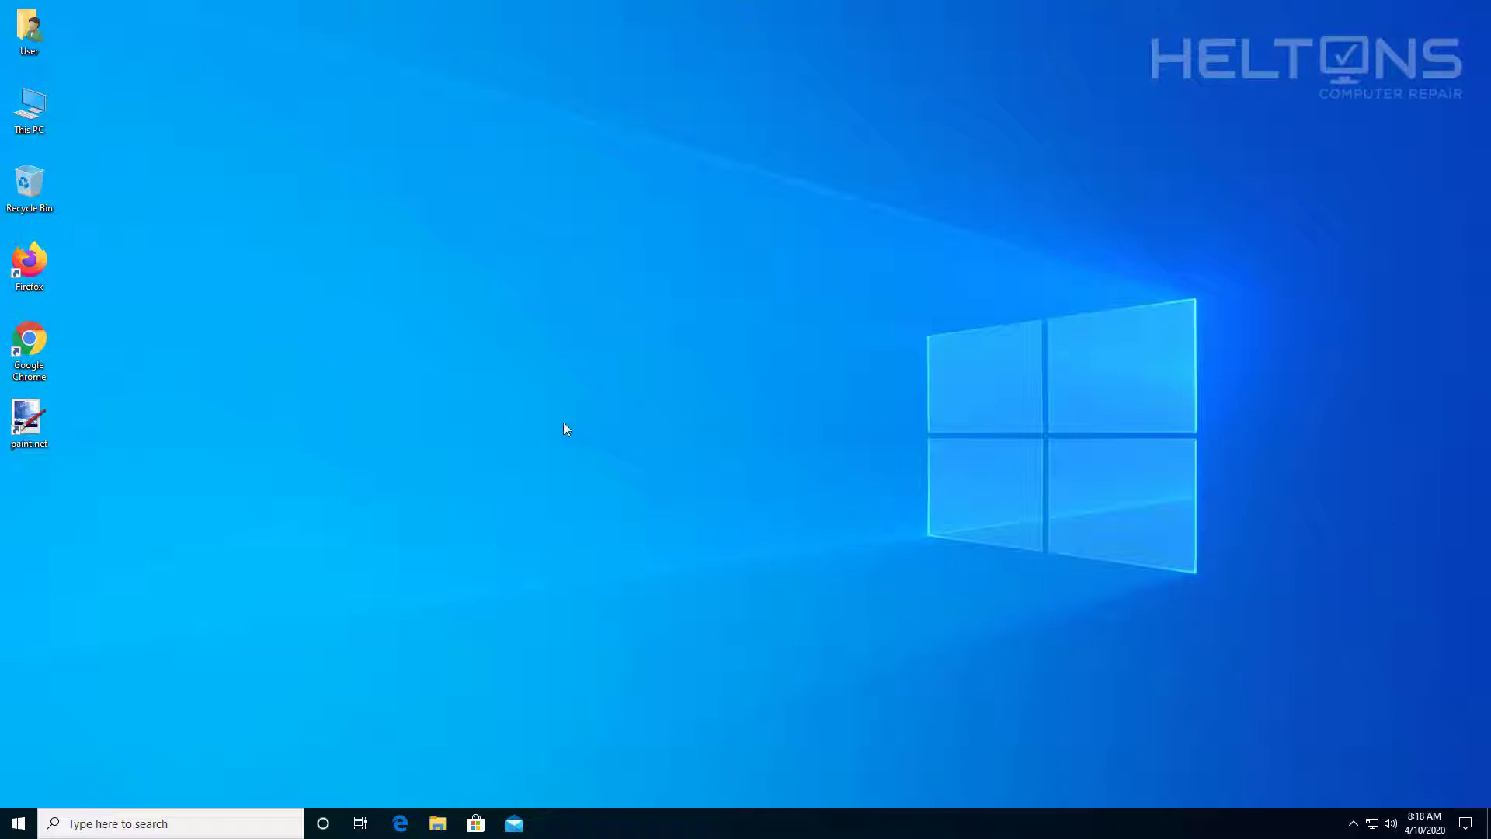
- Note the paint.net desktop shortcut and open Windows Settings from the Start menu
click(29, 419)
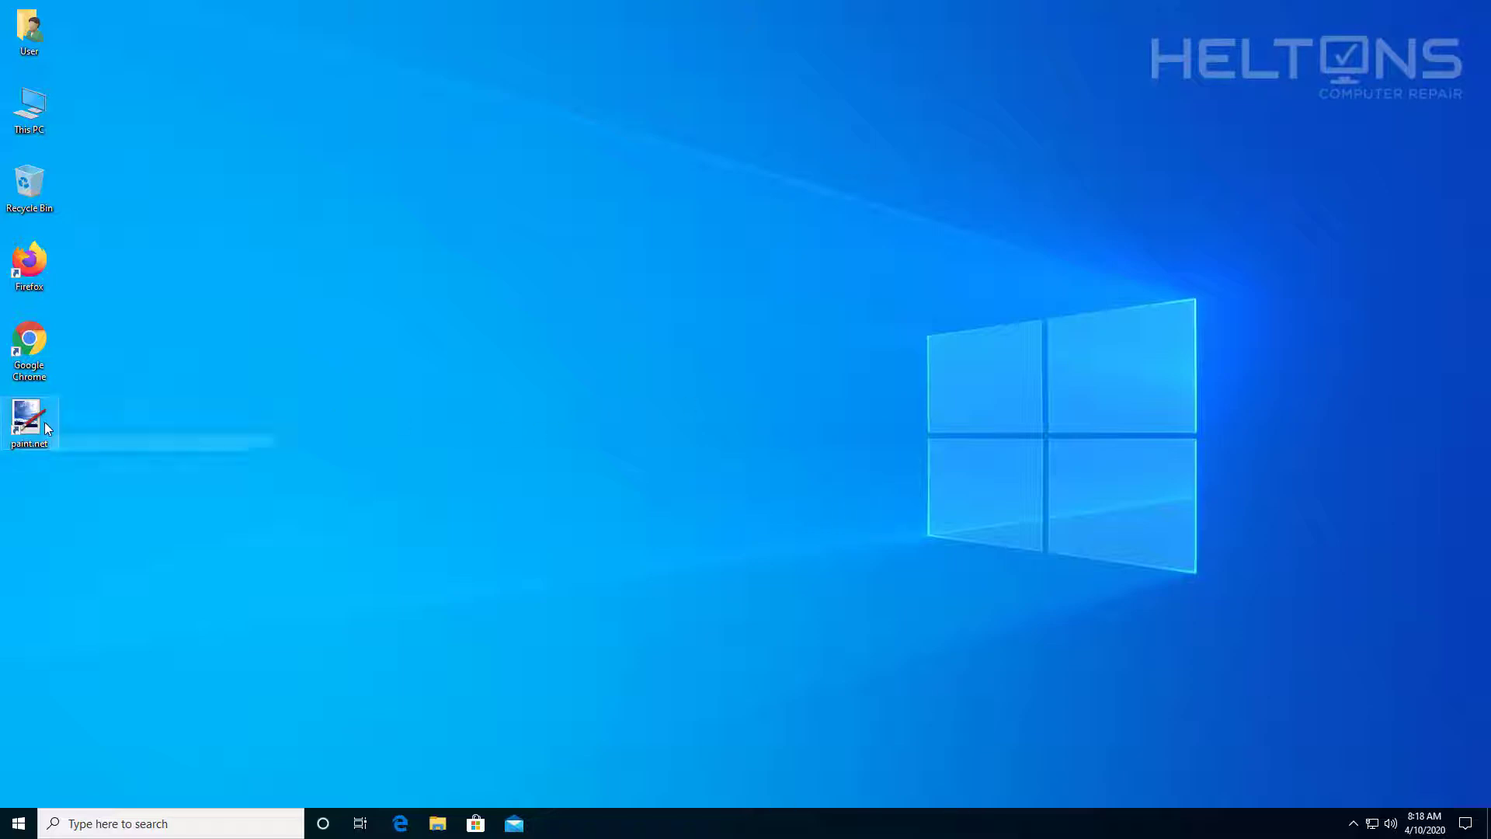
mouse_move(30, 419)
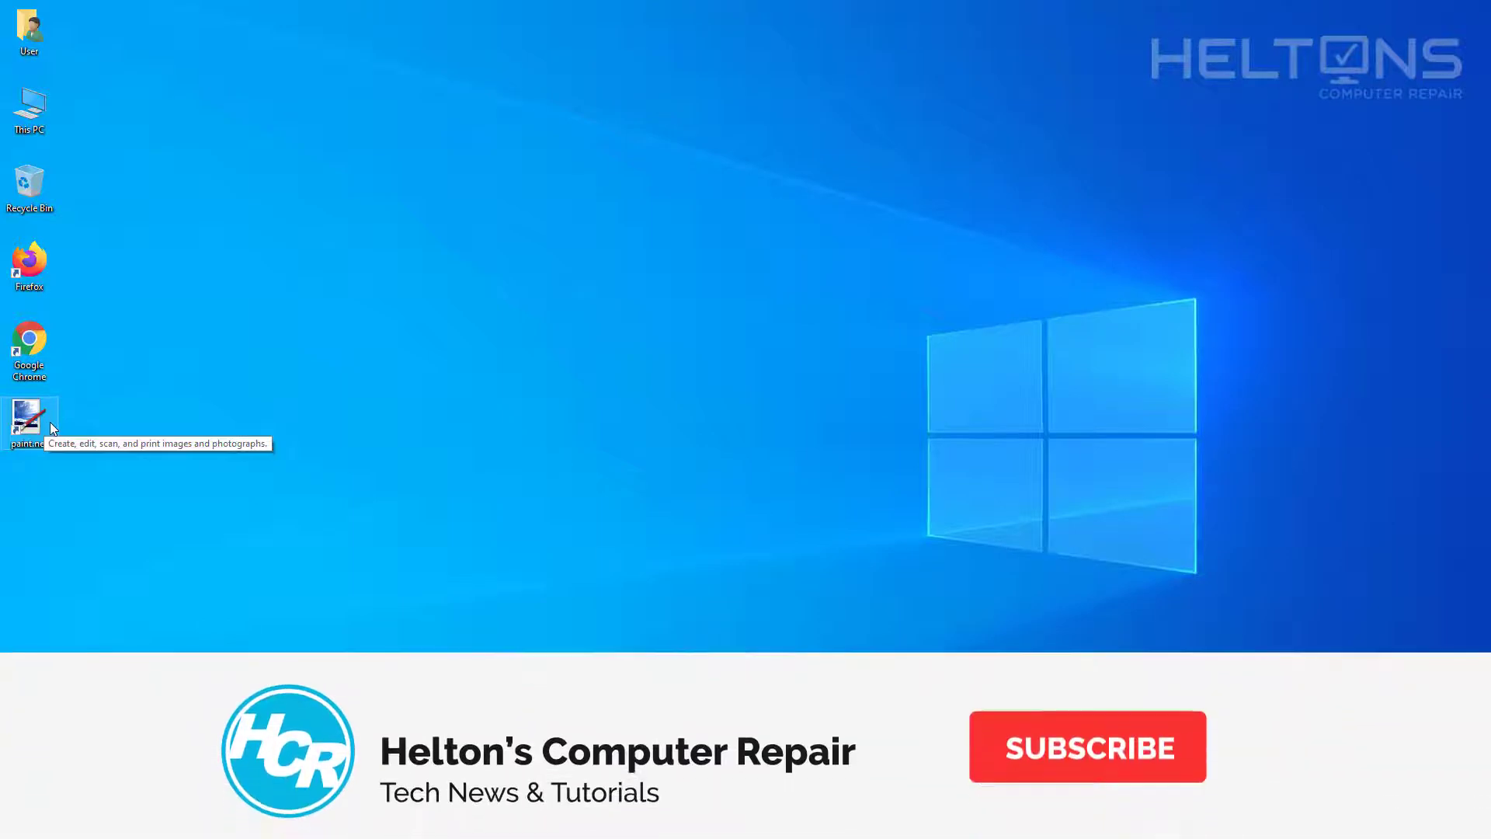
click(1088, 746)
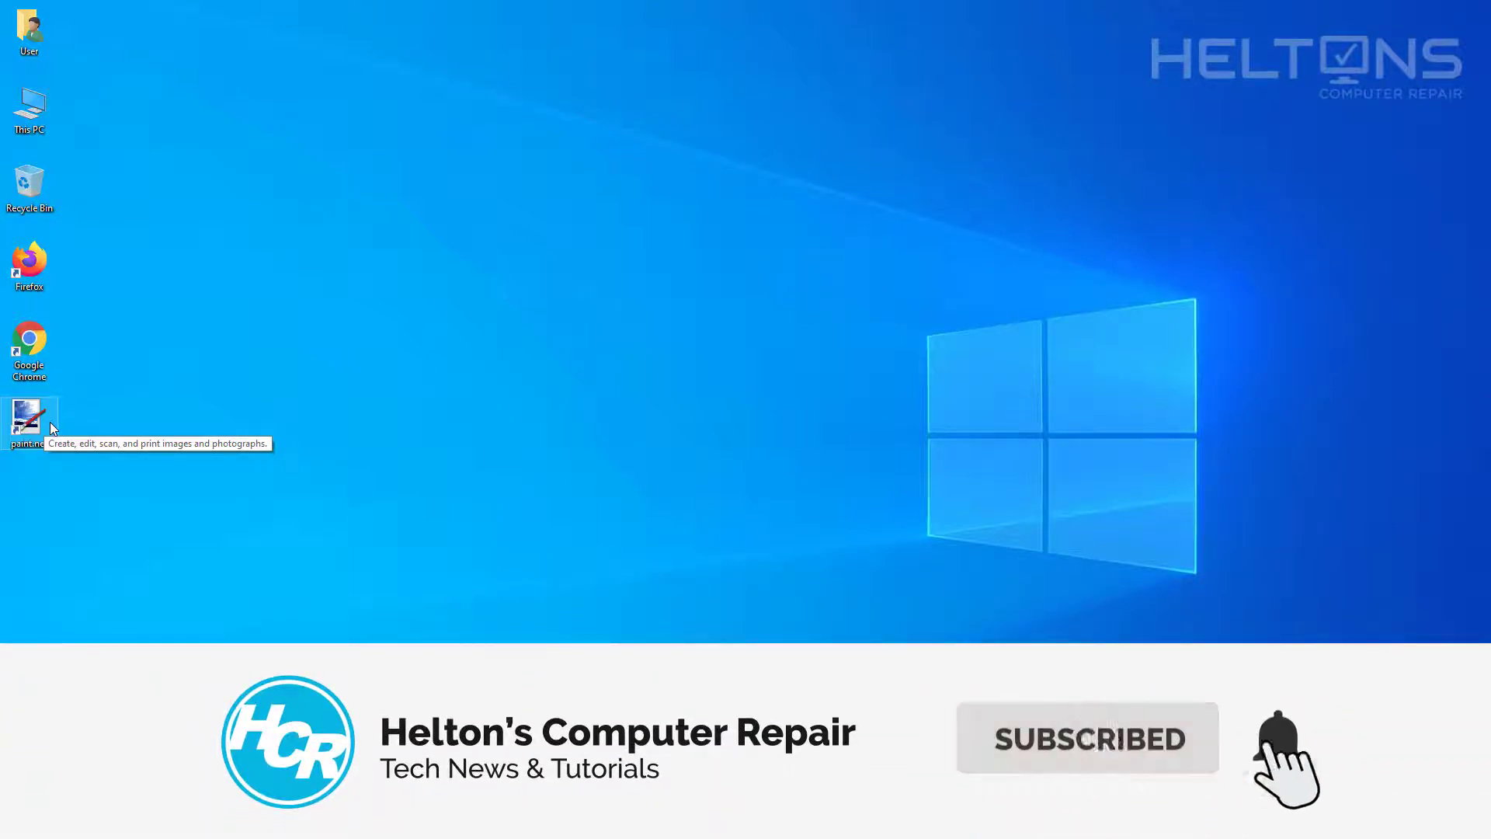
mouse_move(247, 448)
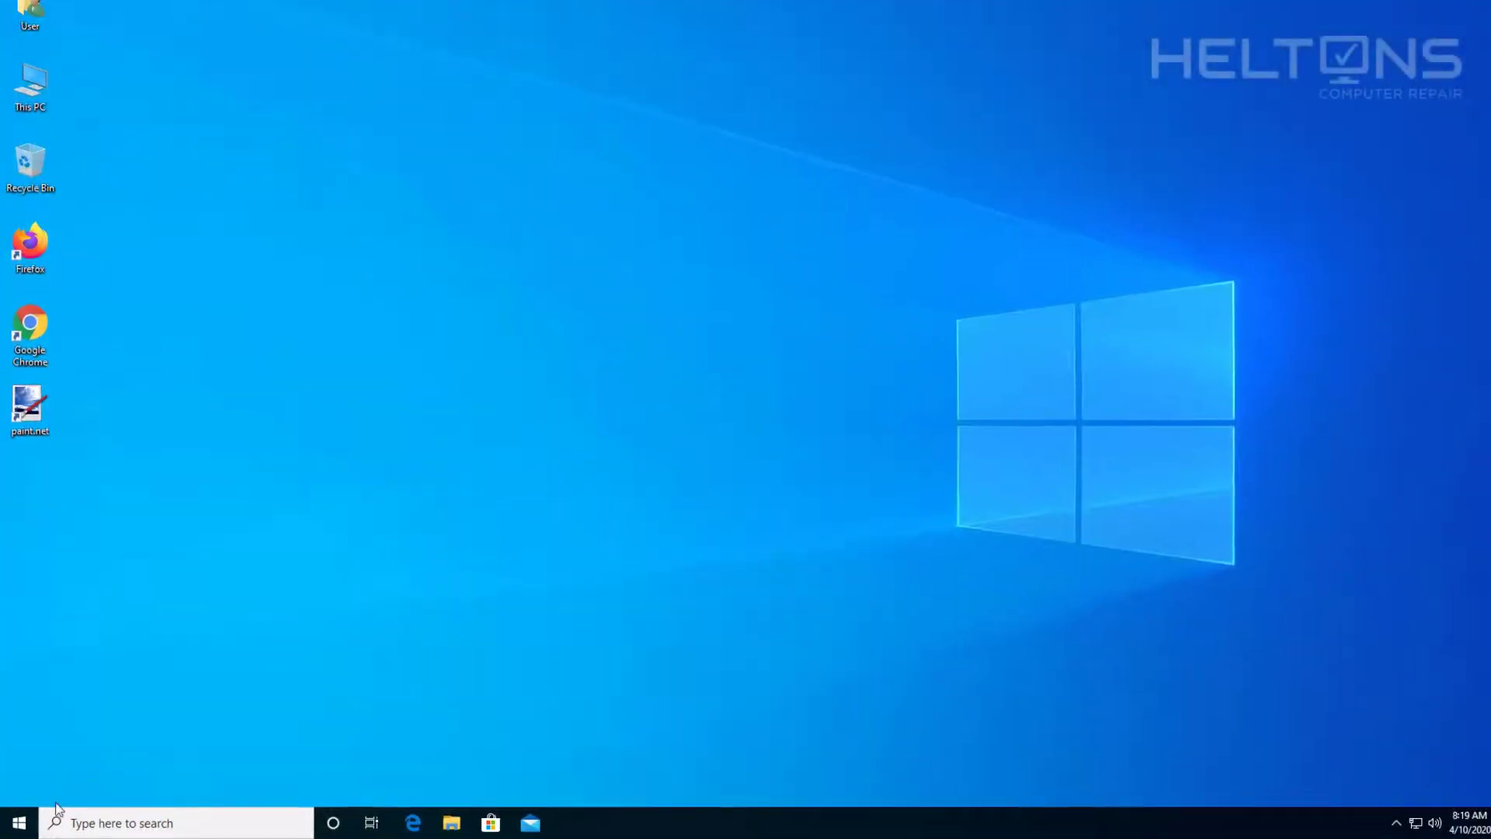
click(19, 822)
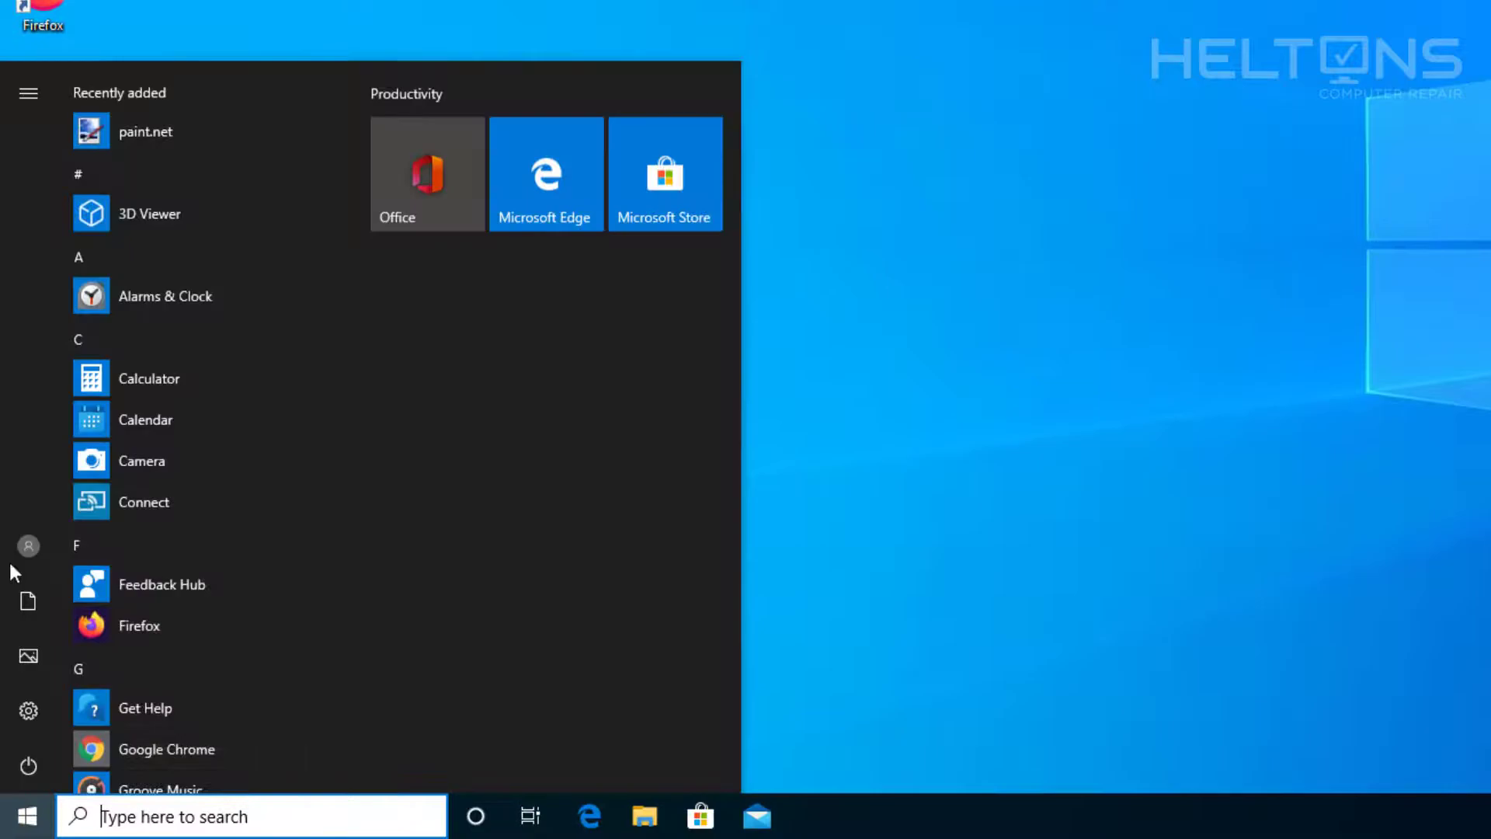
click(28, 711)
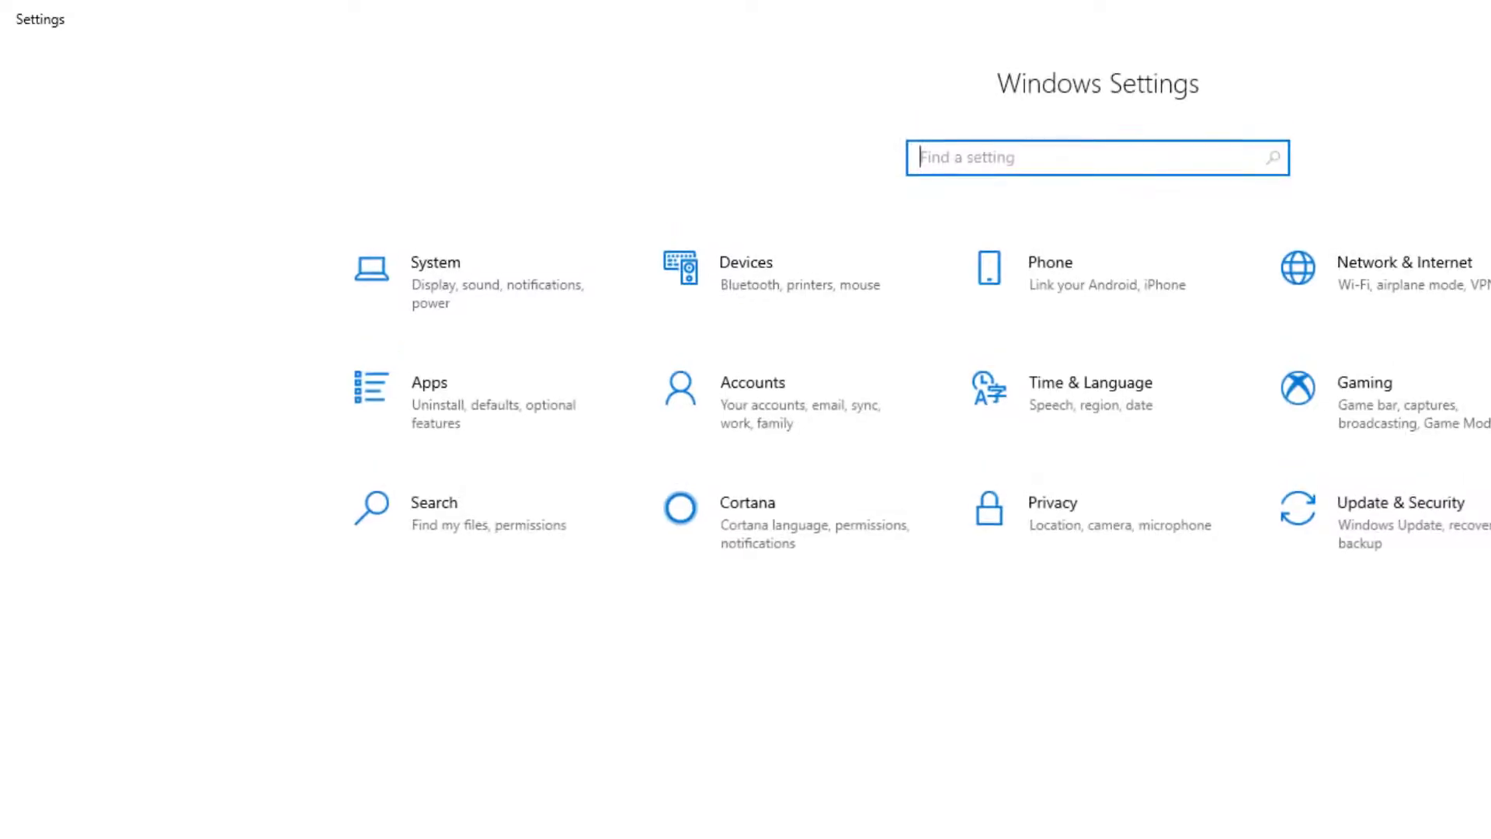
mouse_move(459, 425)
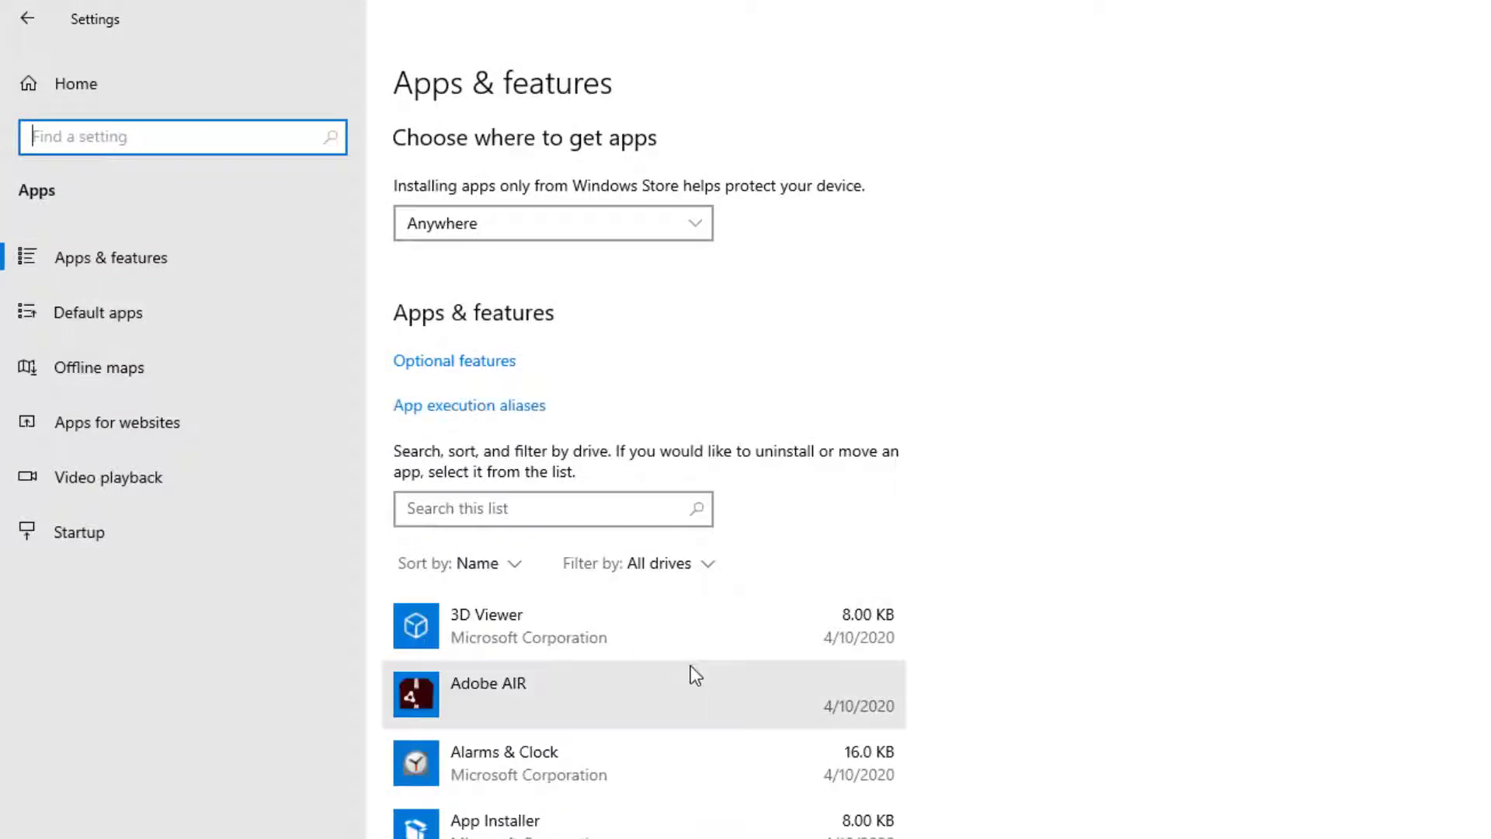
- Uninstall paint.net from Apps & features, confirming and allowing the User Account Control prompt
scroll(down, 3)
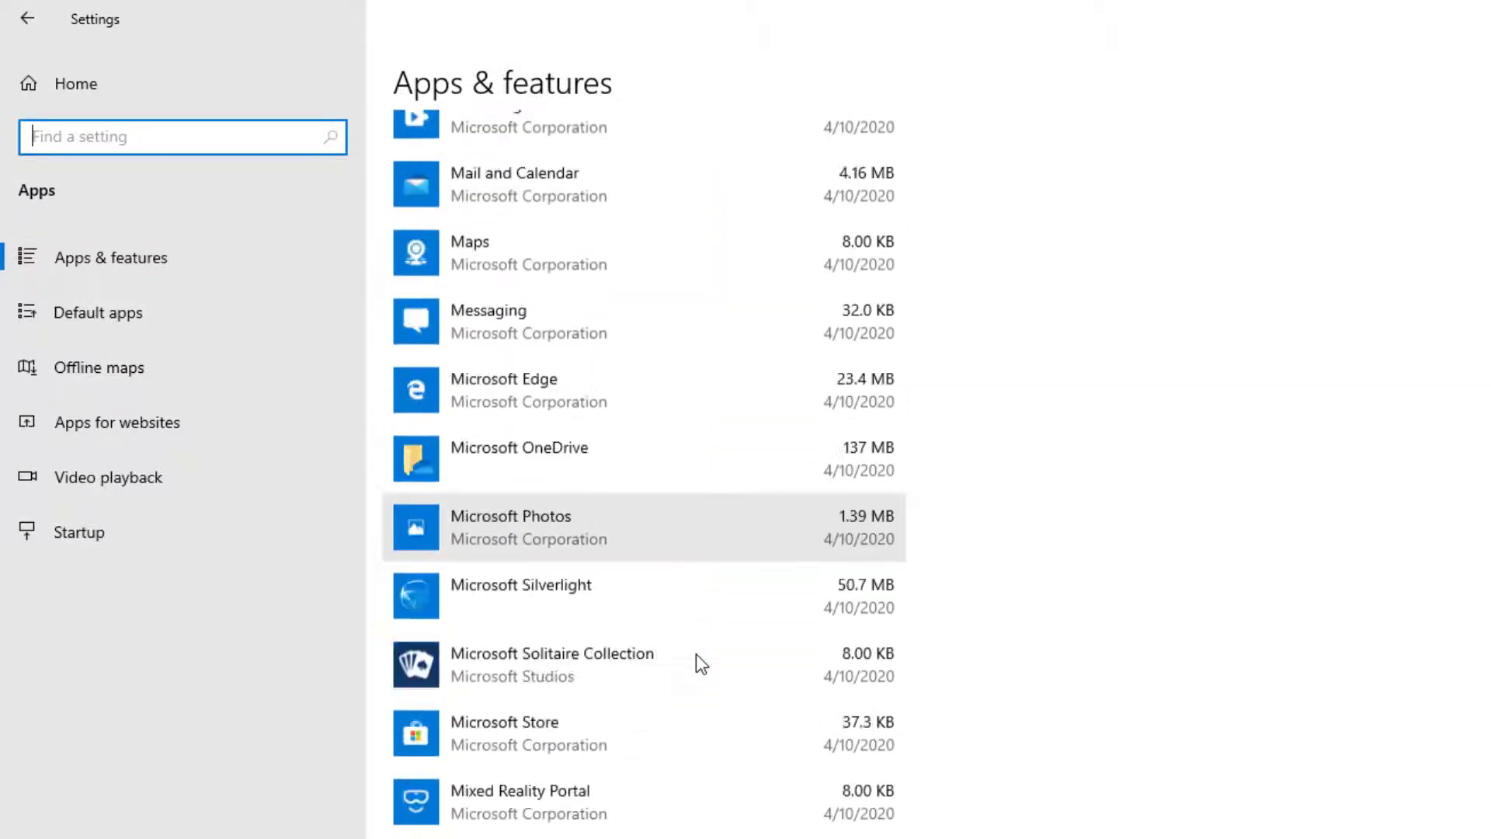
scroll(down, 3)
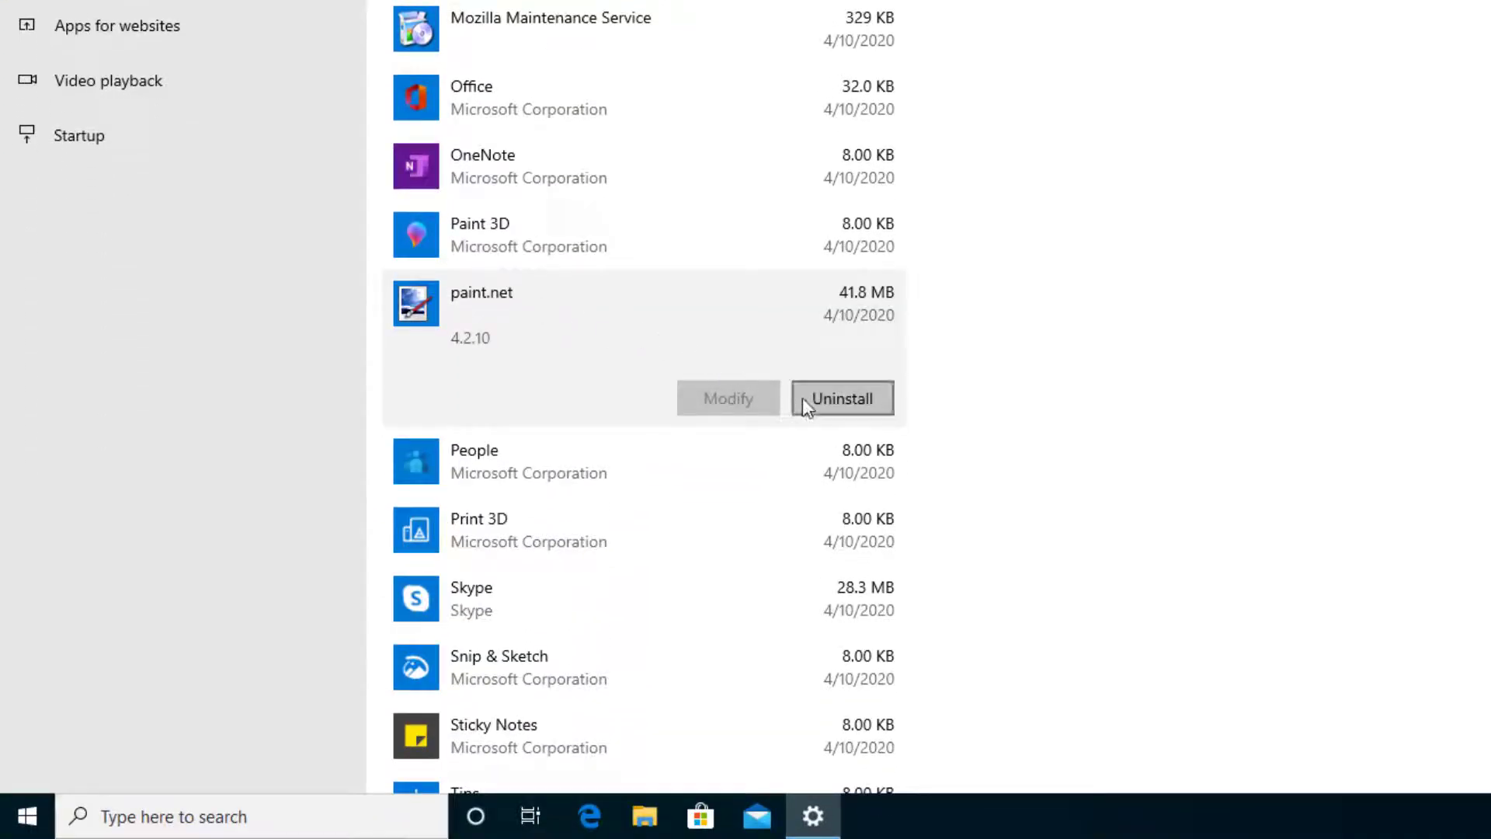
click(842, 398)
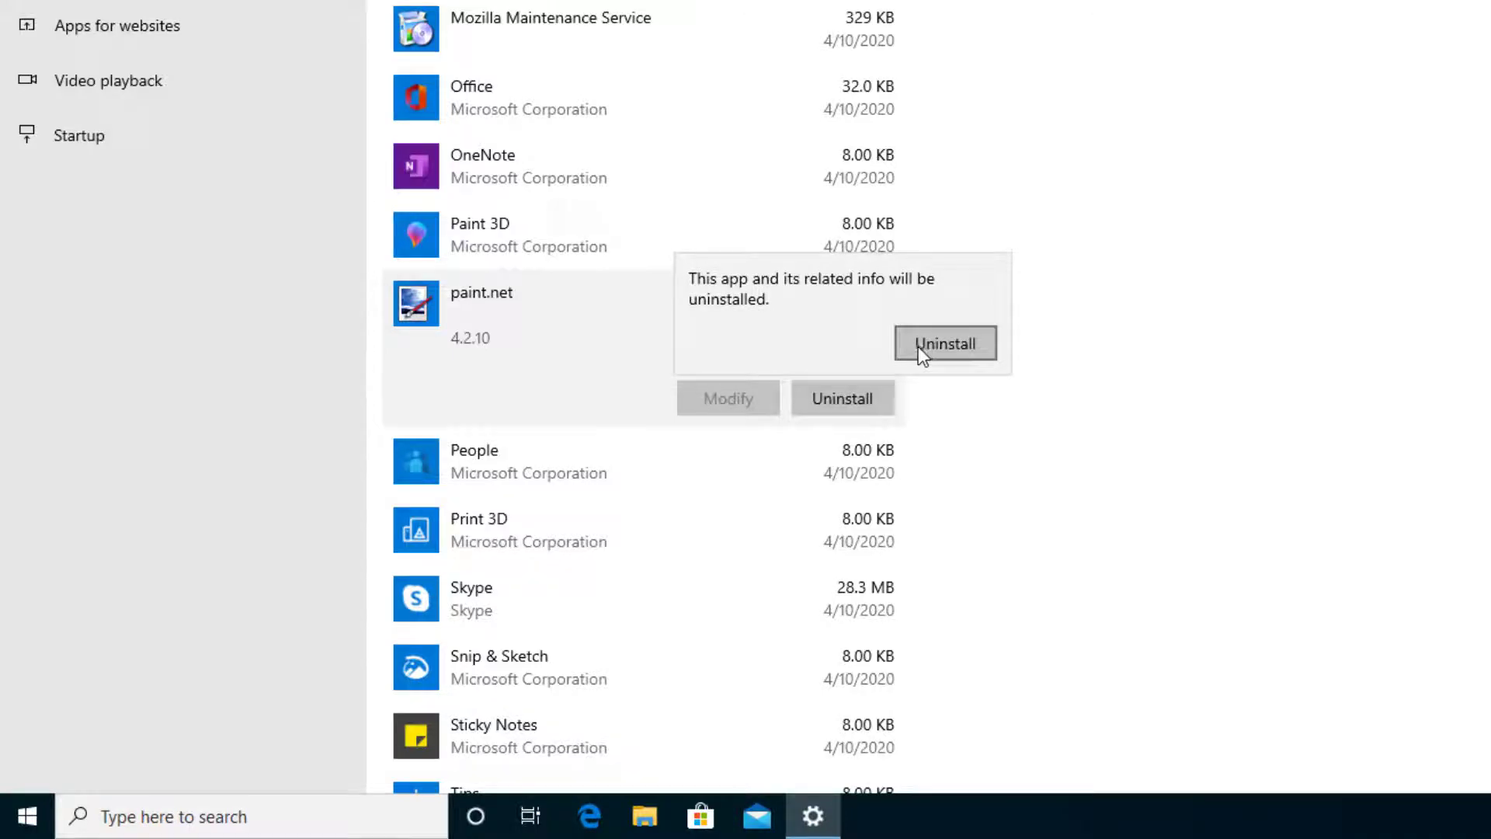
click(944, 343)
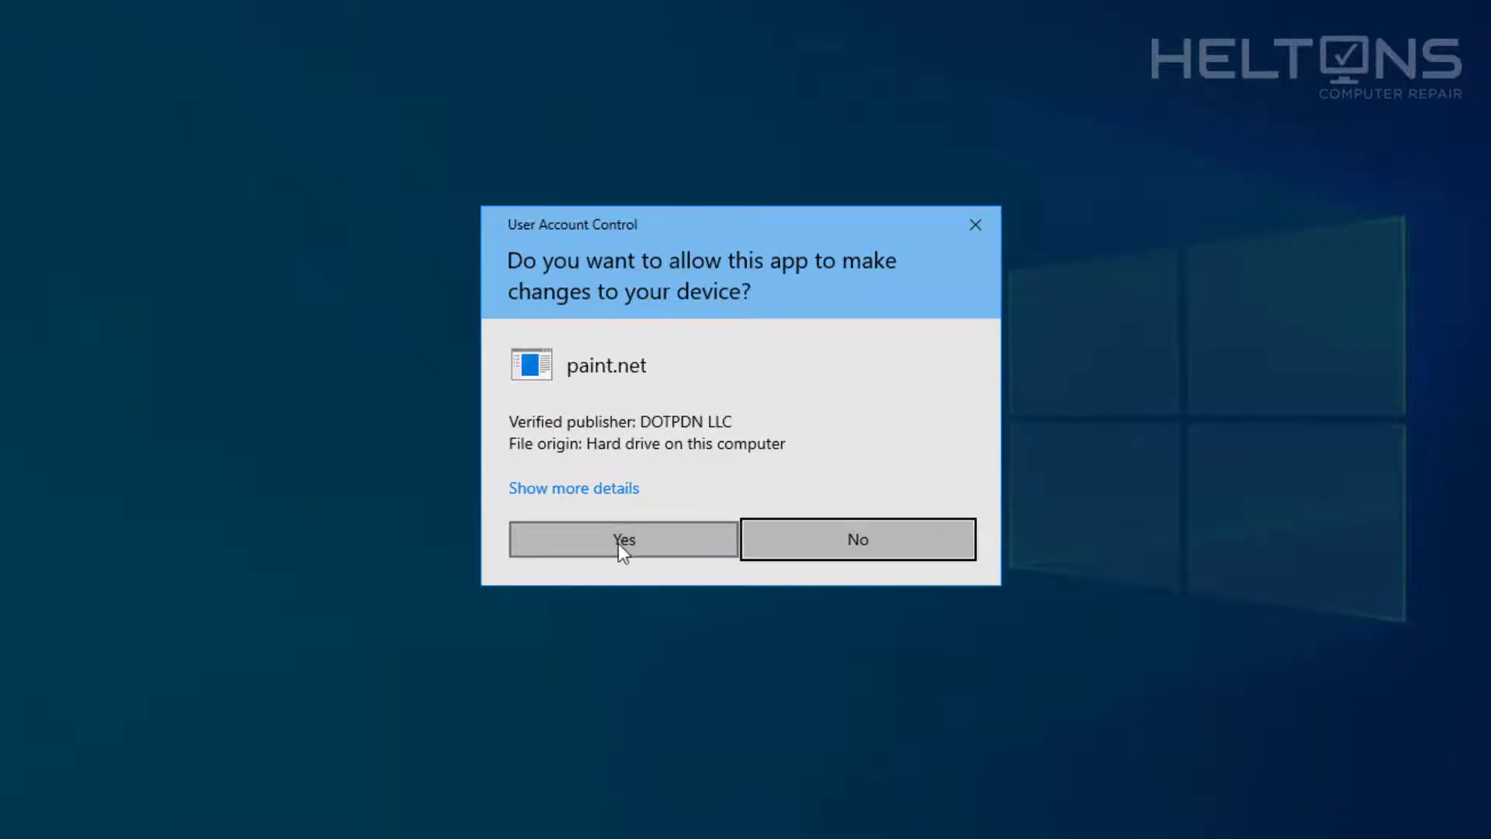
click(623, 538)
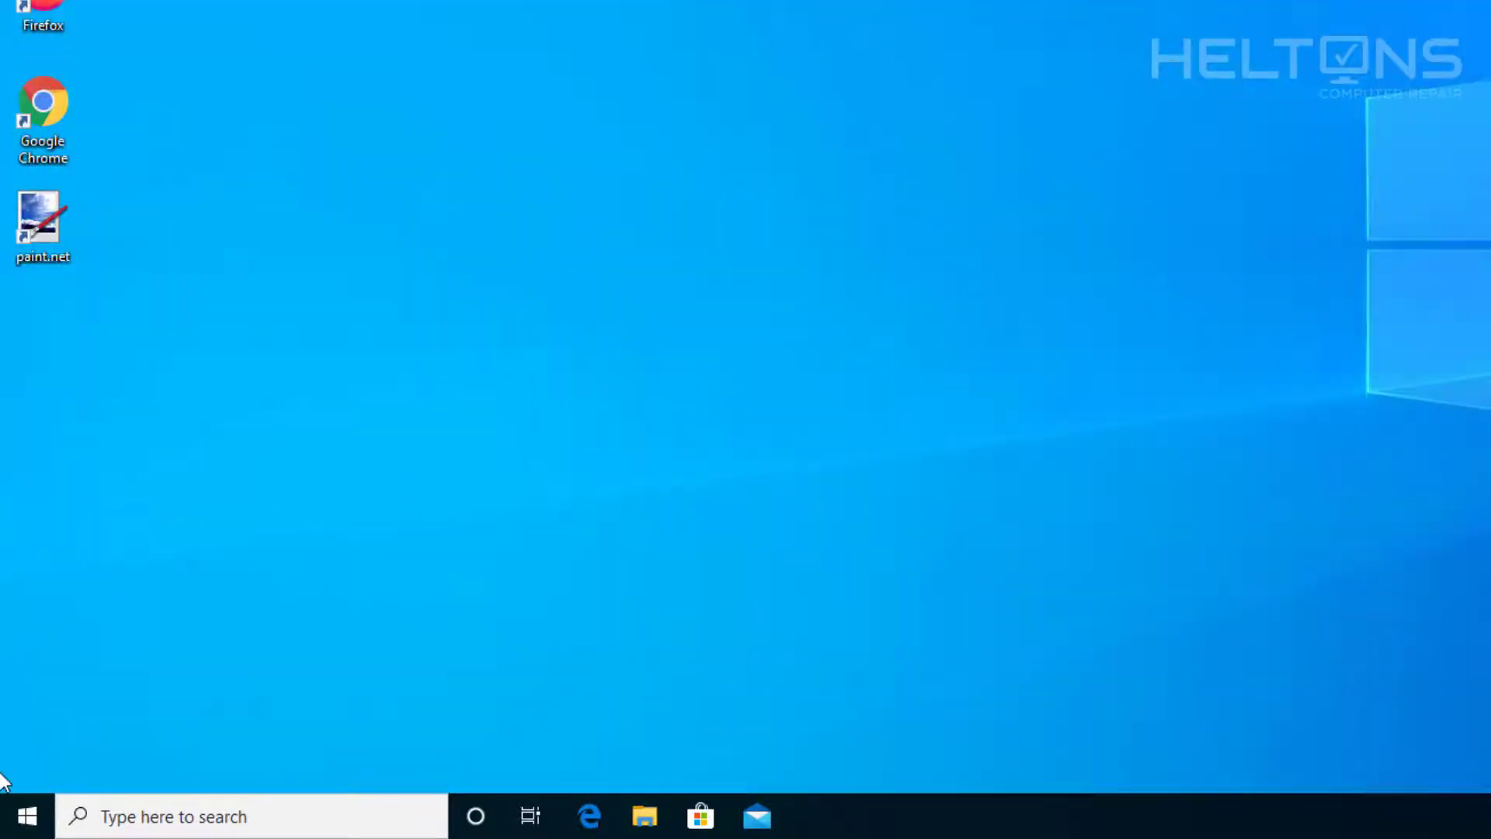
- Find Control Panel via Start search and open Programs > Programs and Features
click(26, 816)
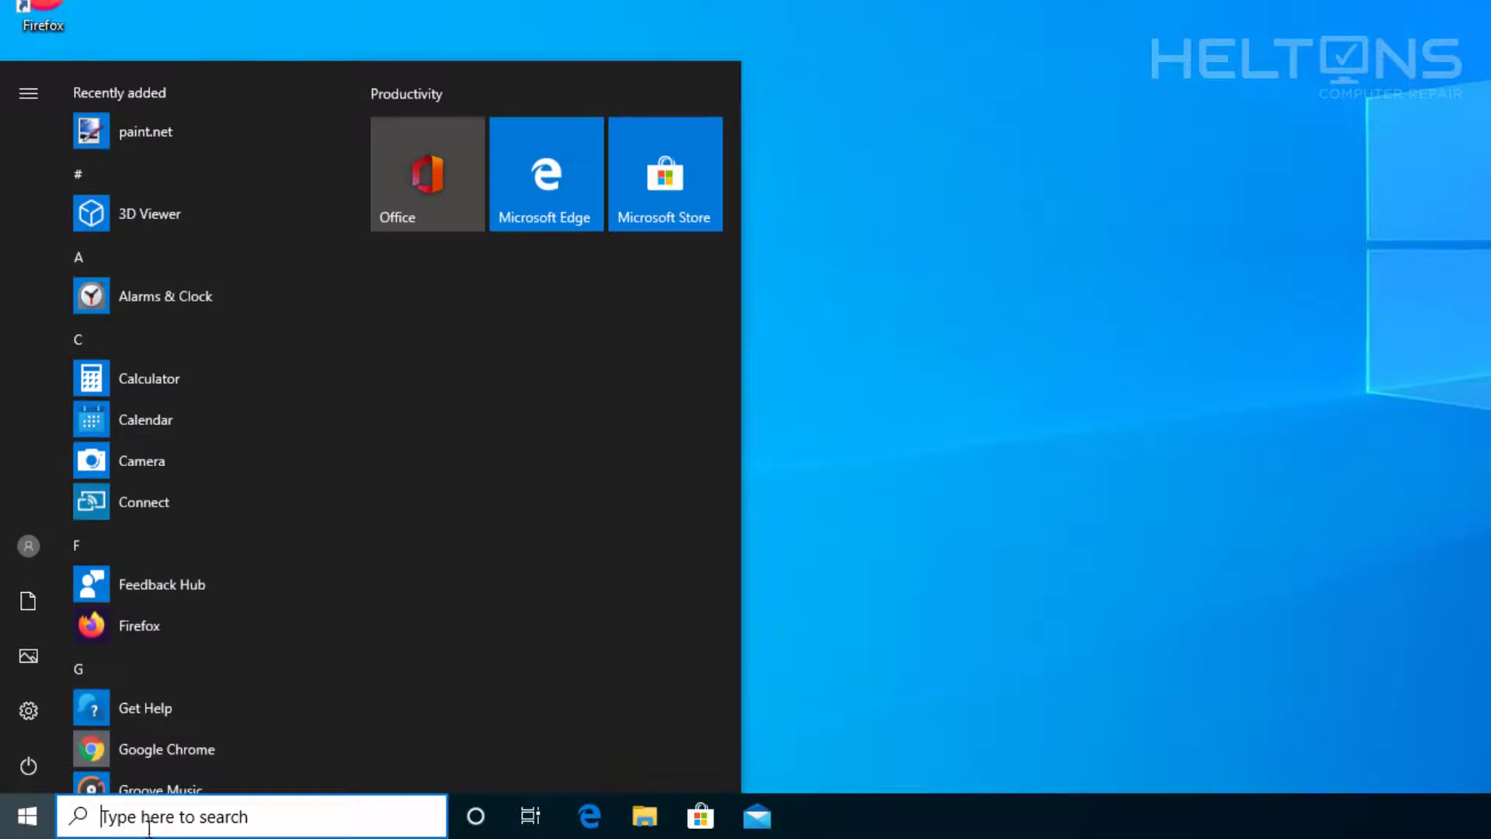
text(control)
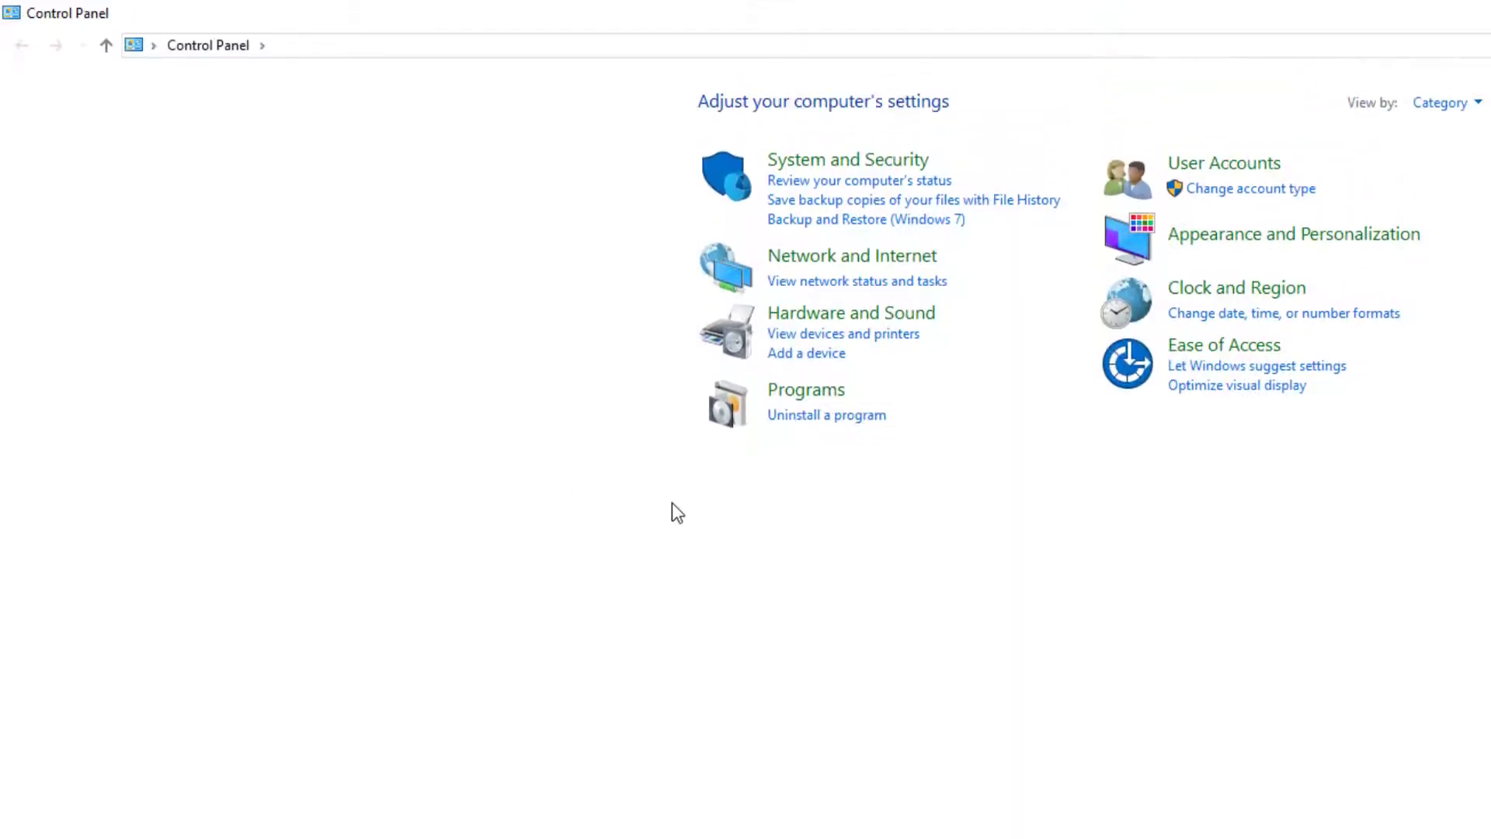
mouse_move(806, 428)
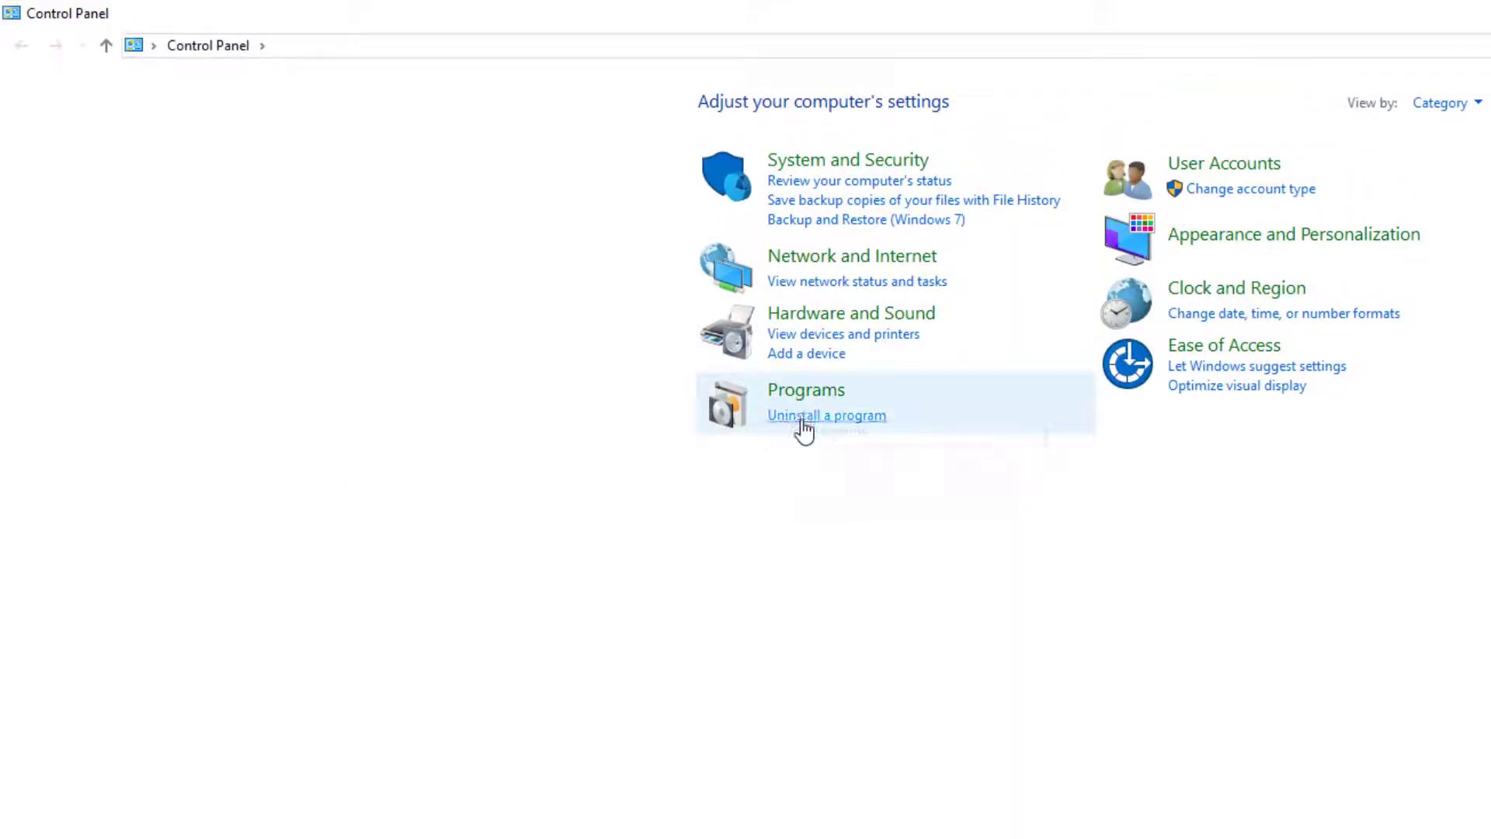
click(805, 390)
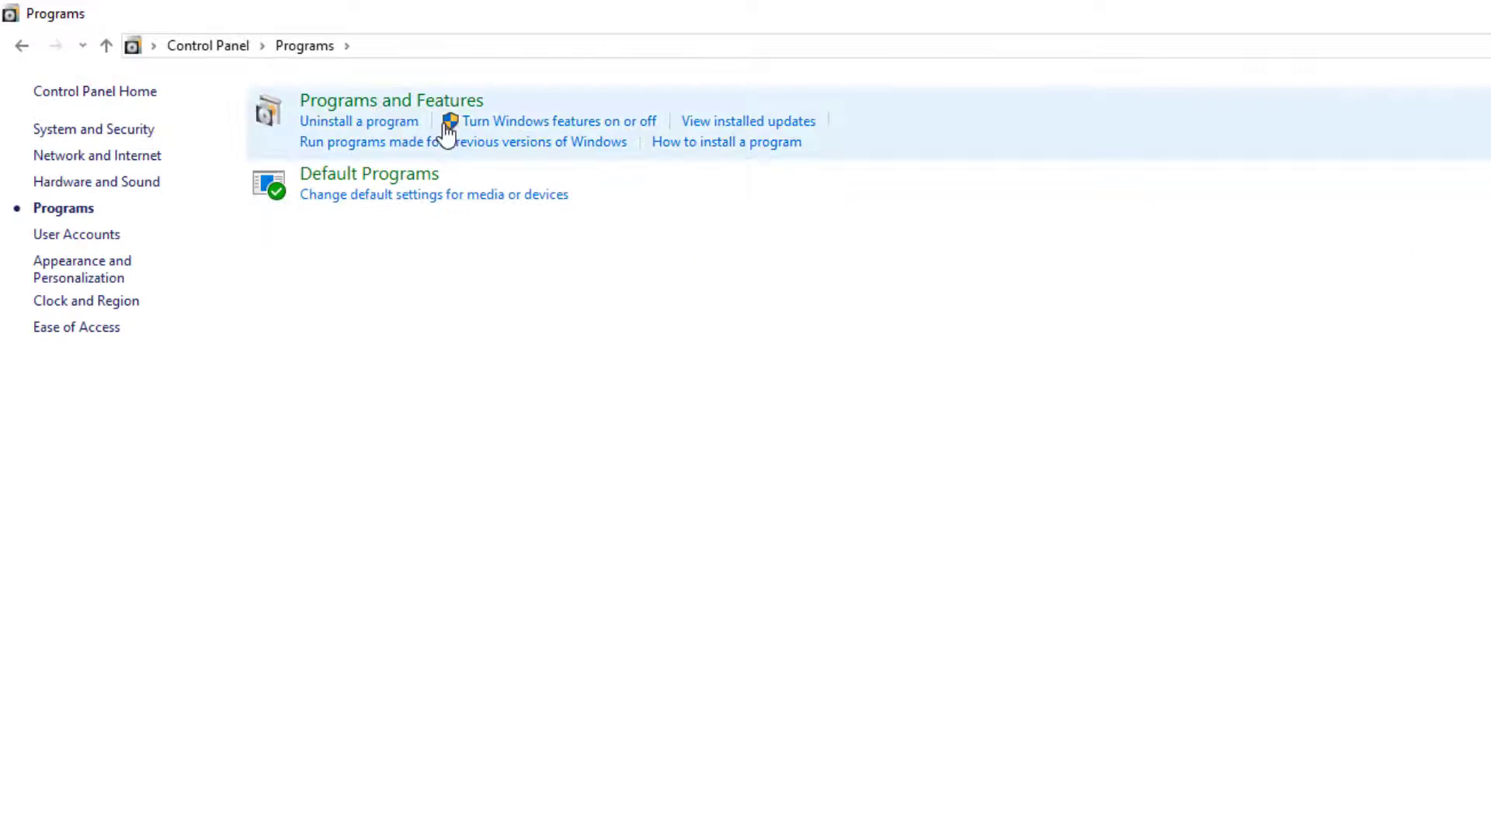
click(390, 100)
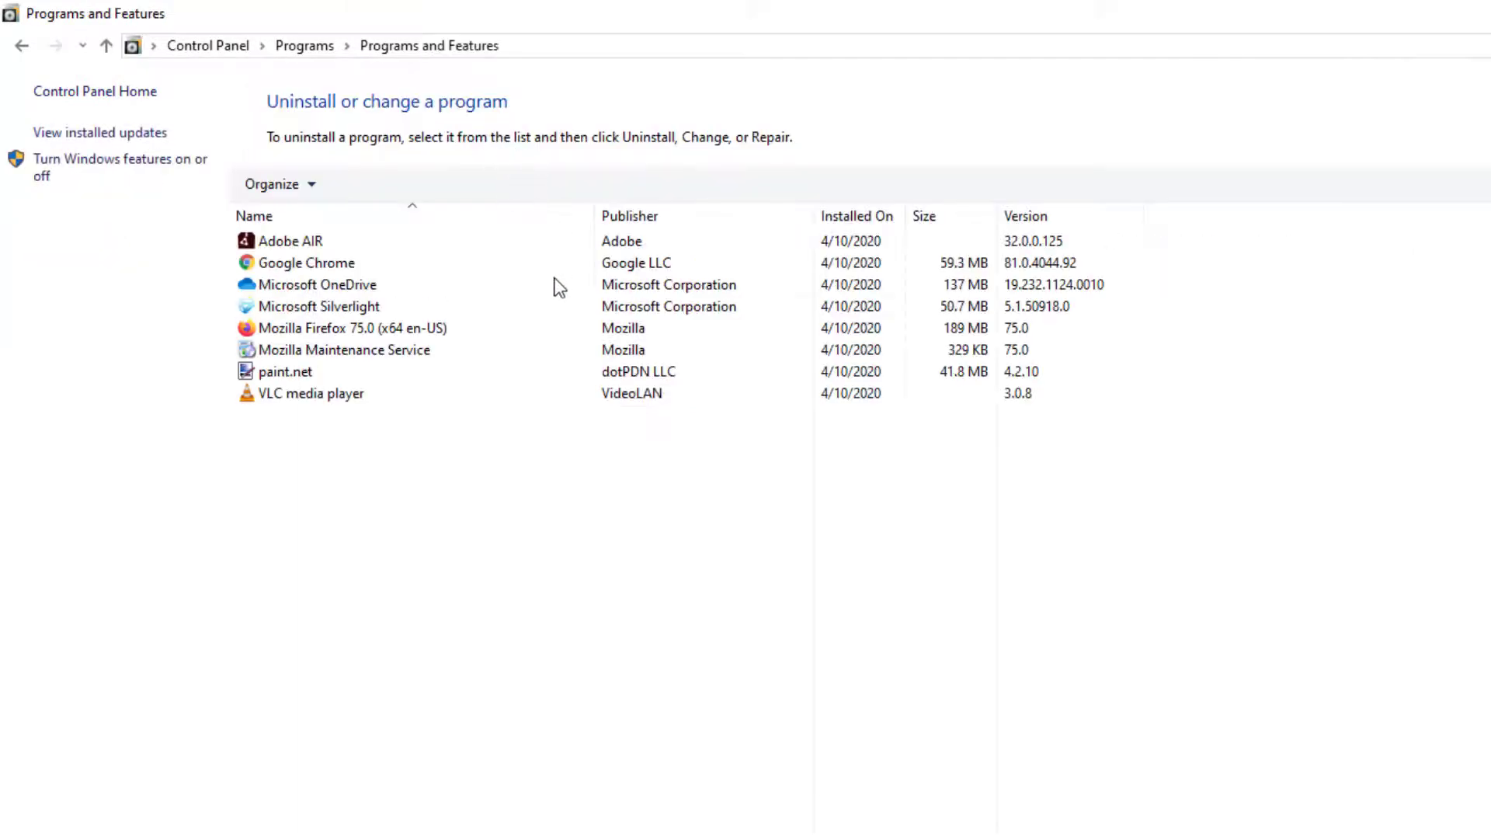
- Select paint.net in Programs and Features, choose Uninstall, and confirm with Yes
click(284, 371)
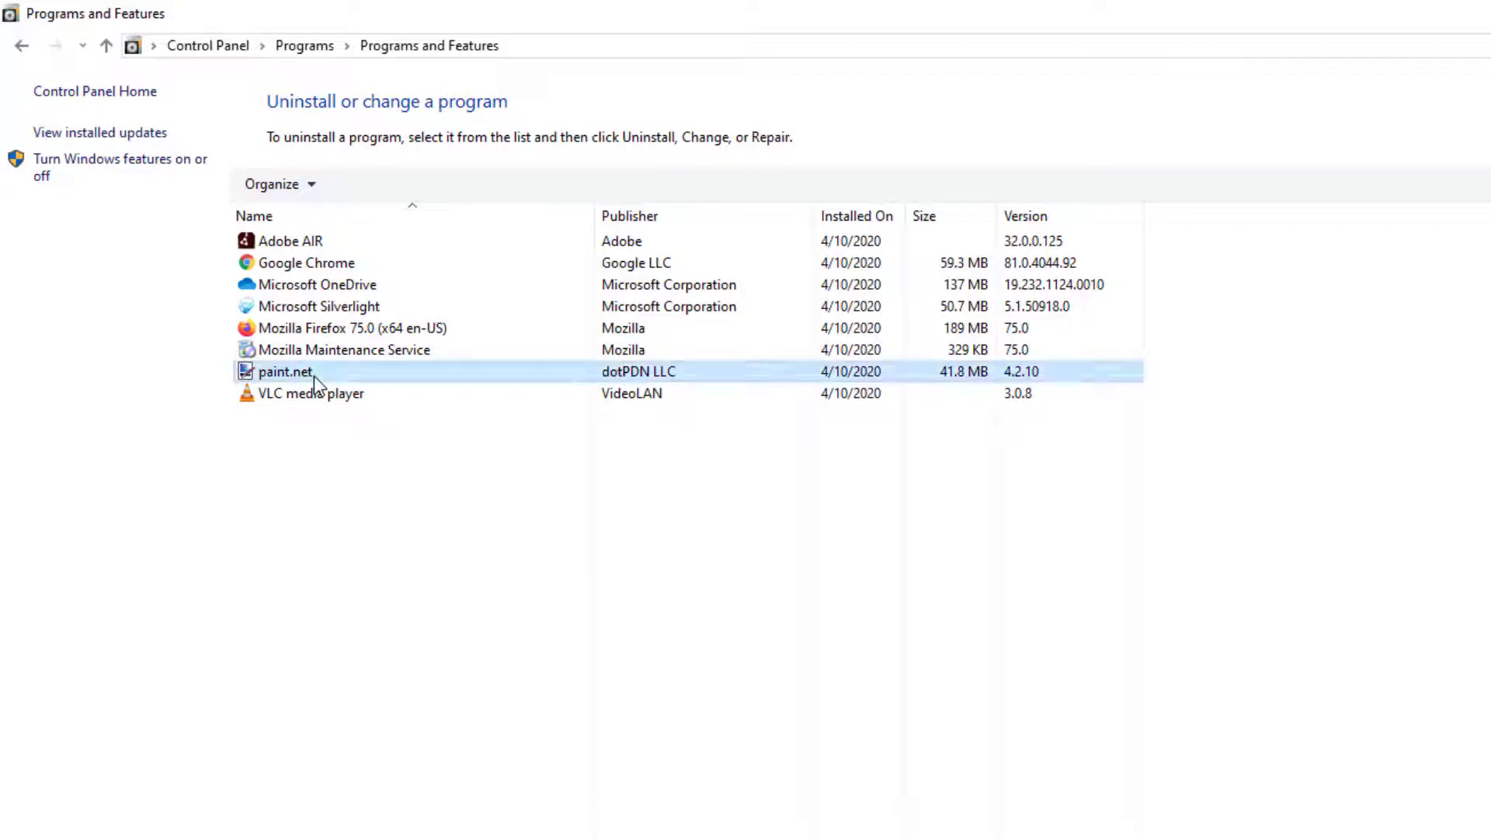
click(285, 372)
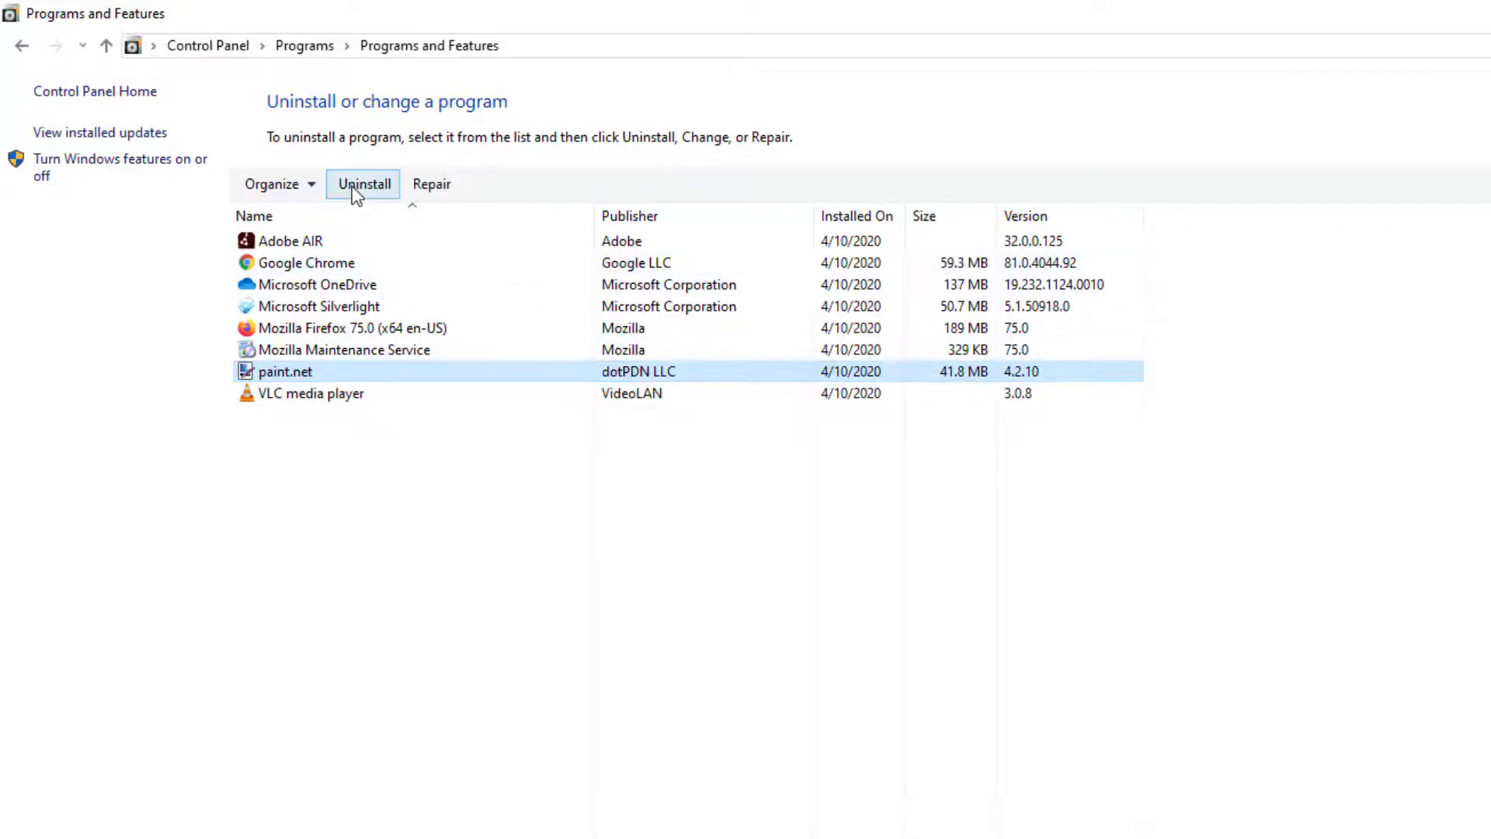
mouse_move(365, 386)
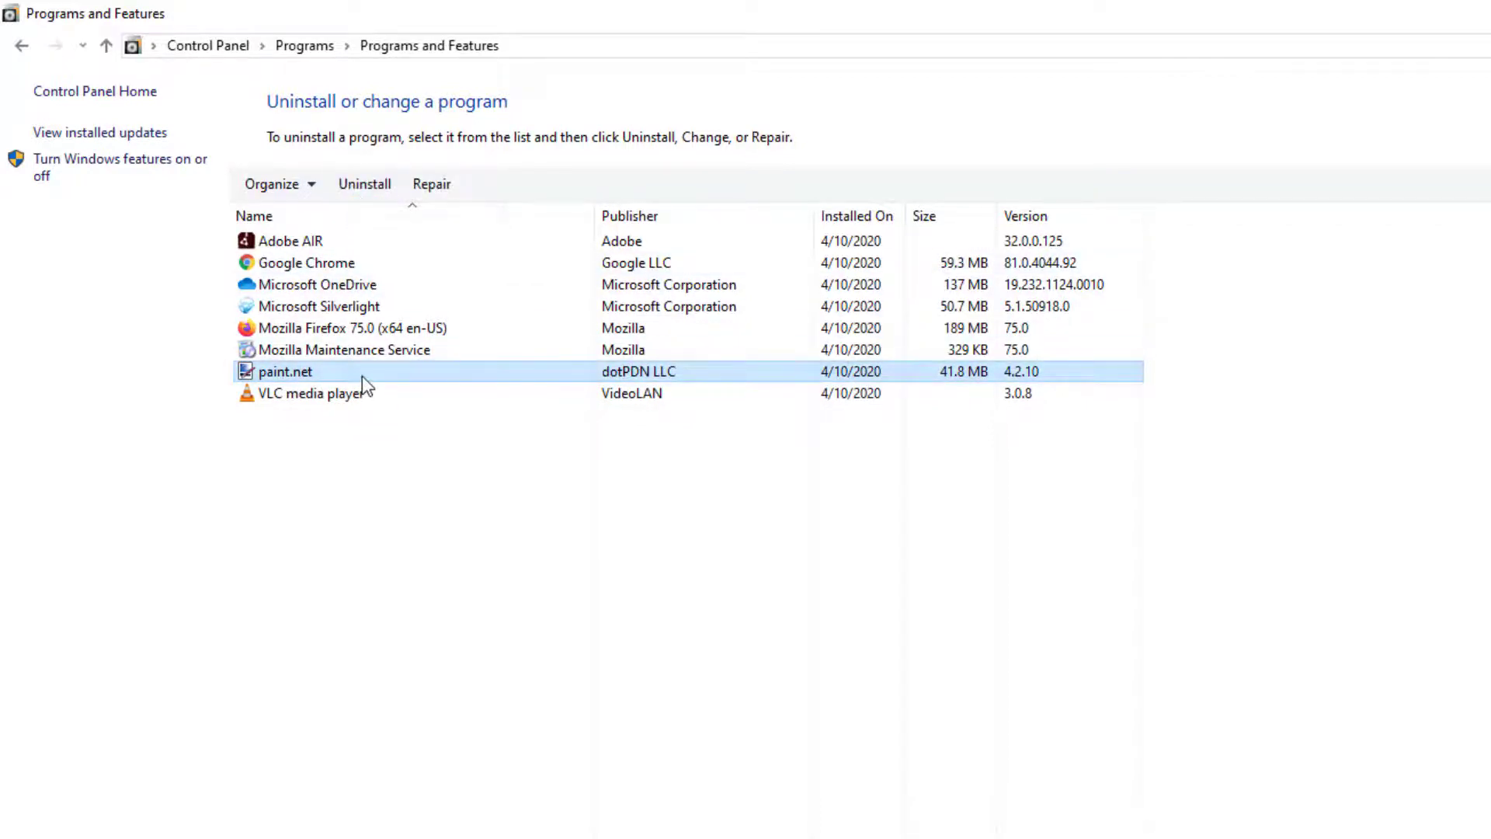
click(363, 183)
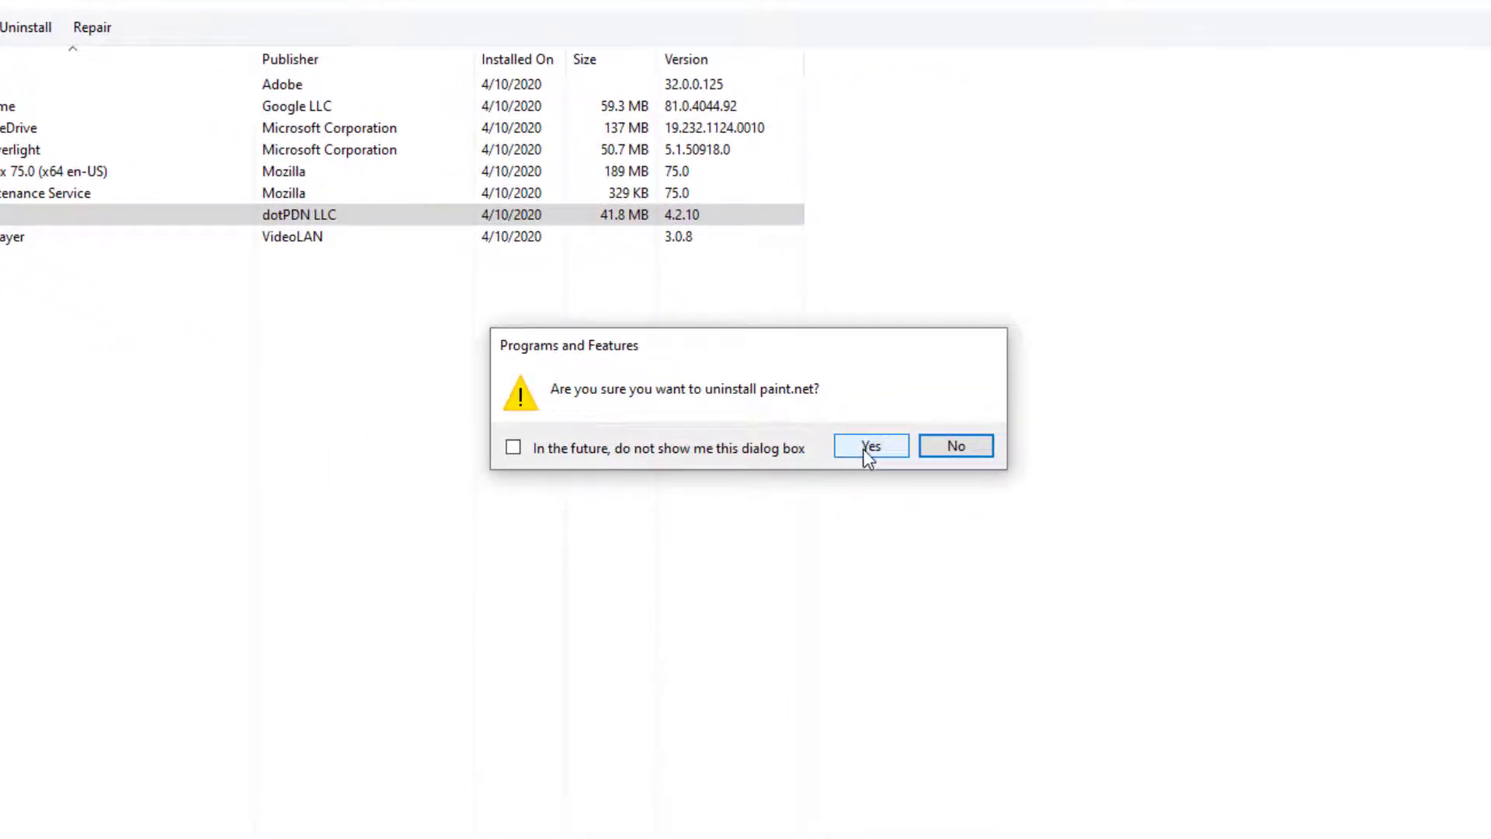
click(870, 446)
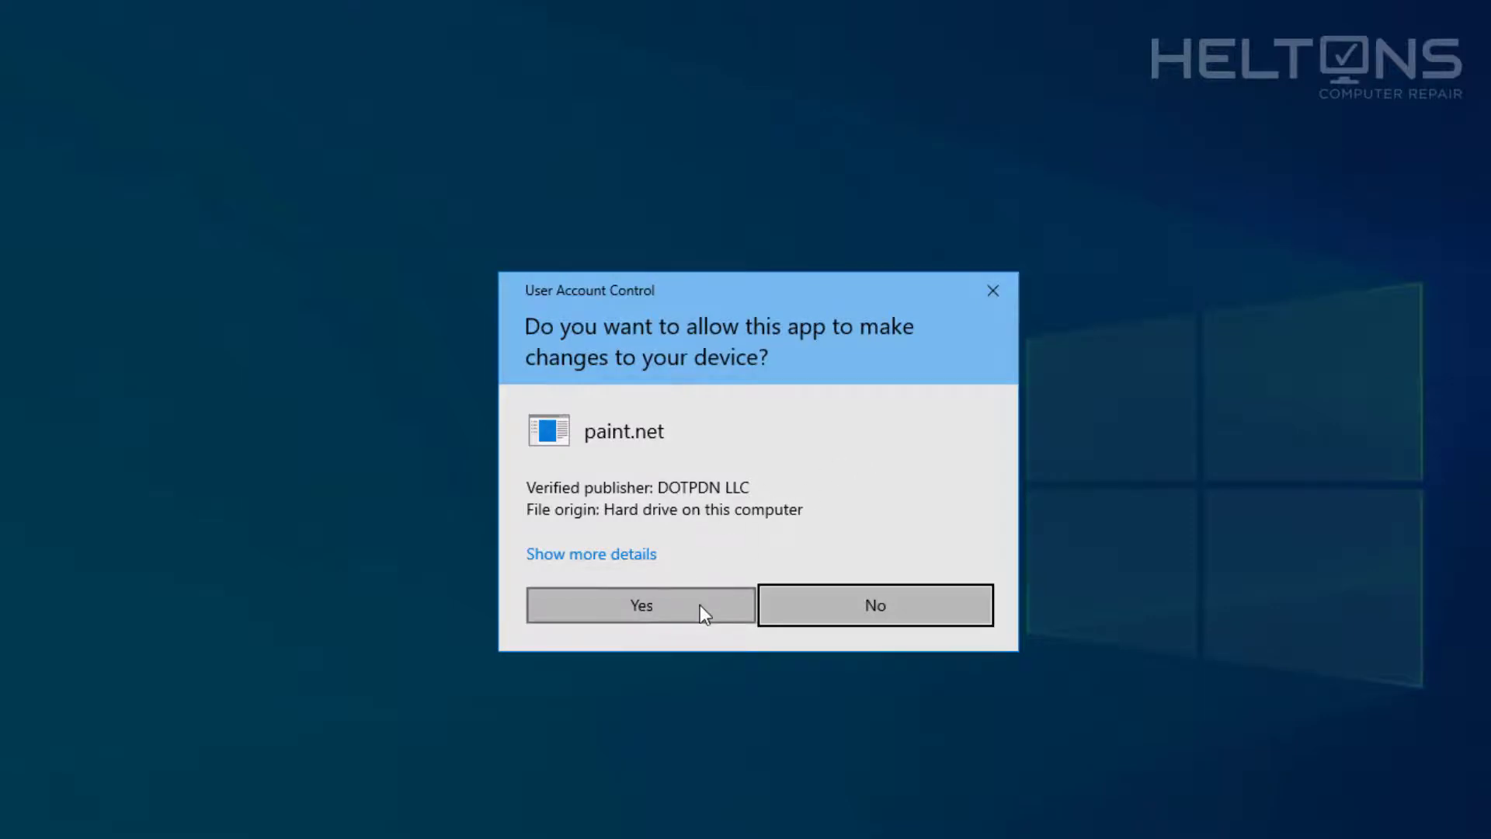
- Approve the User Account Control prompt so the paint.net uninstaller completes
click(639, 605)
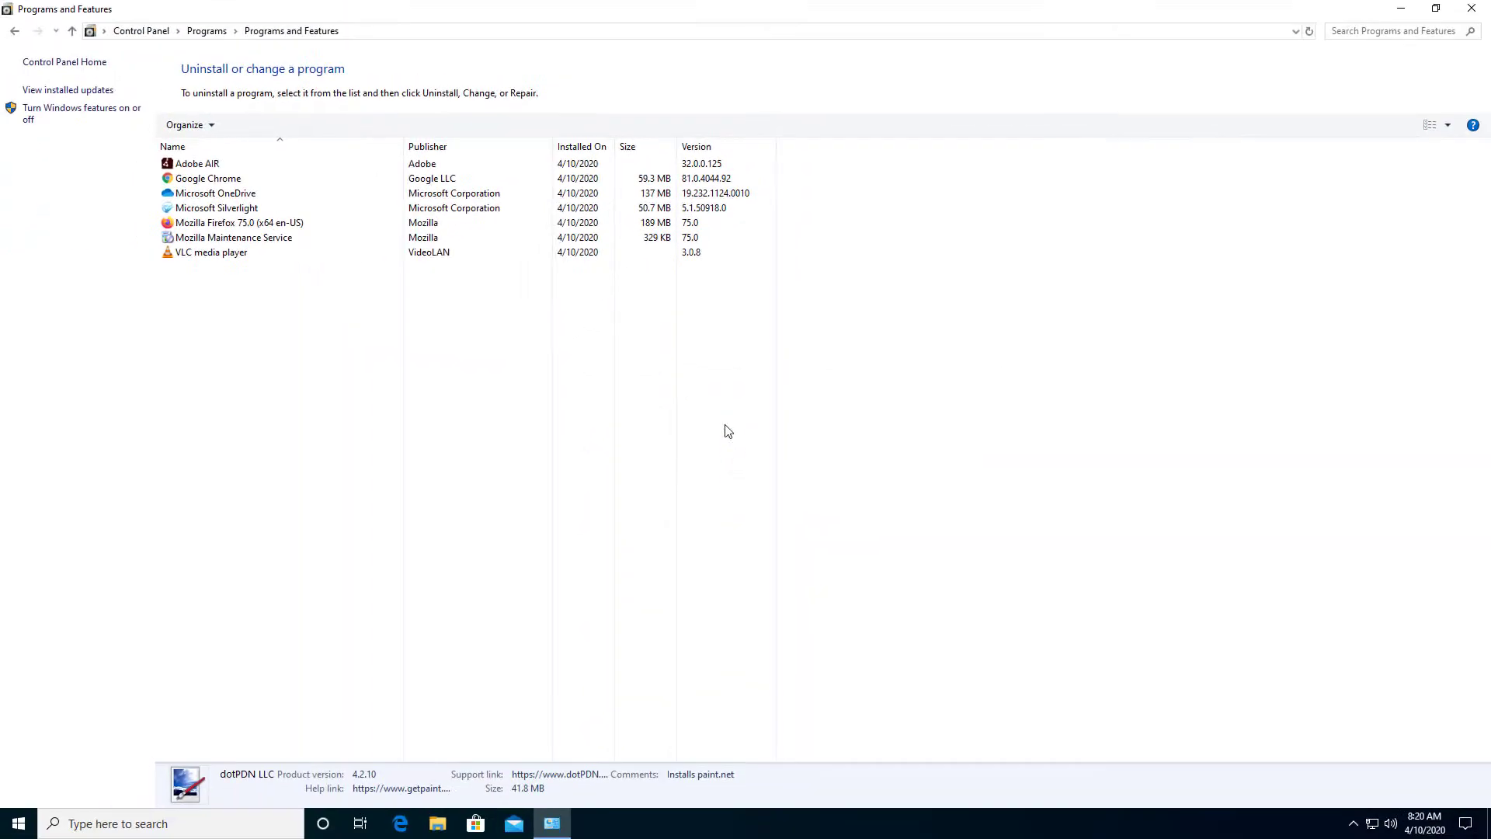
mouse_move(880, 204)
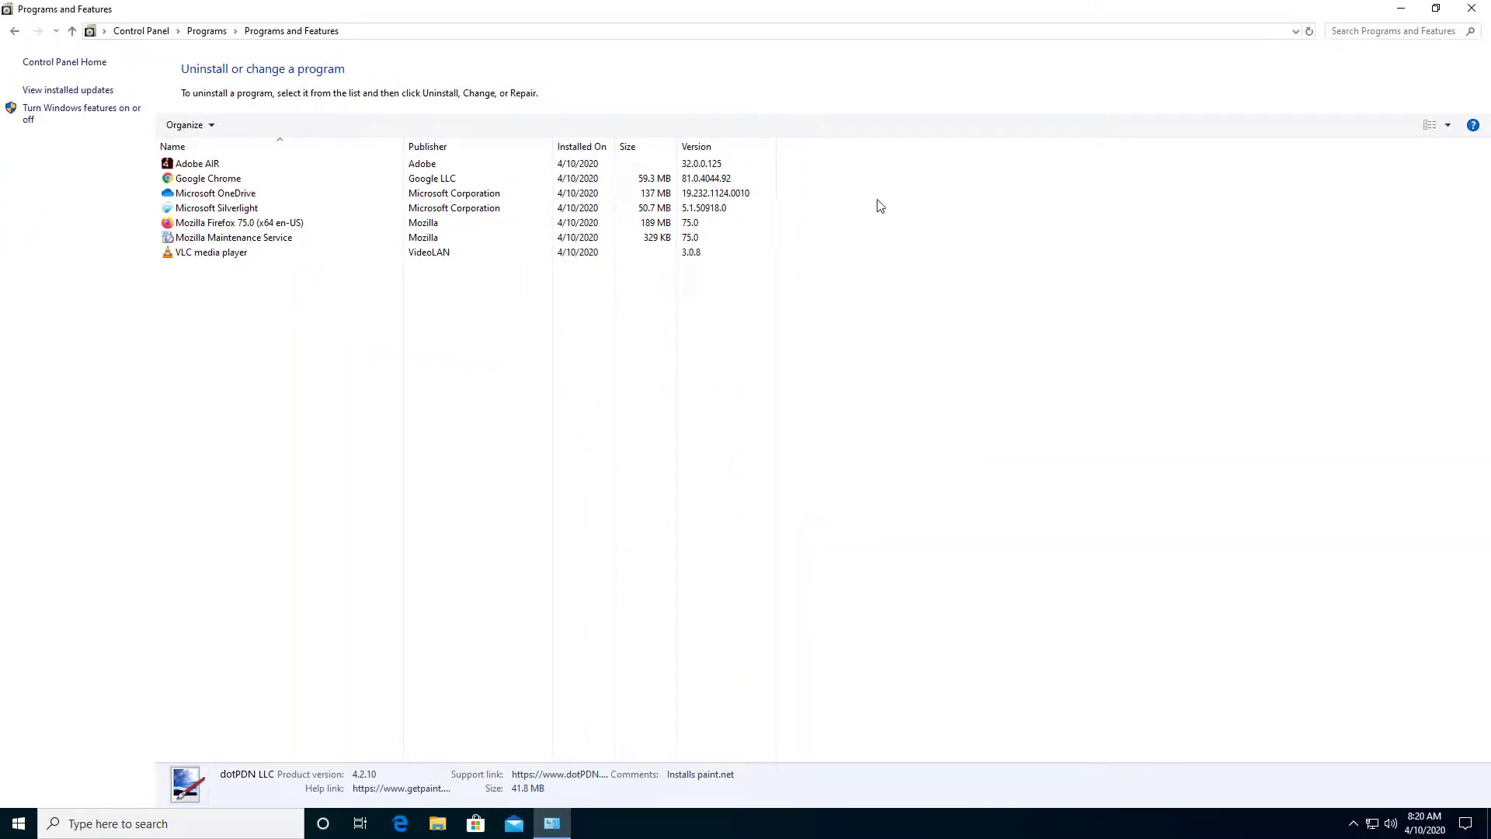
- Close Programs and Features and check Settings' Apps & features list for paint.net
click(1472, 8)
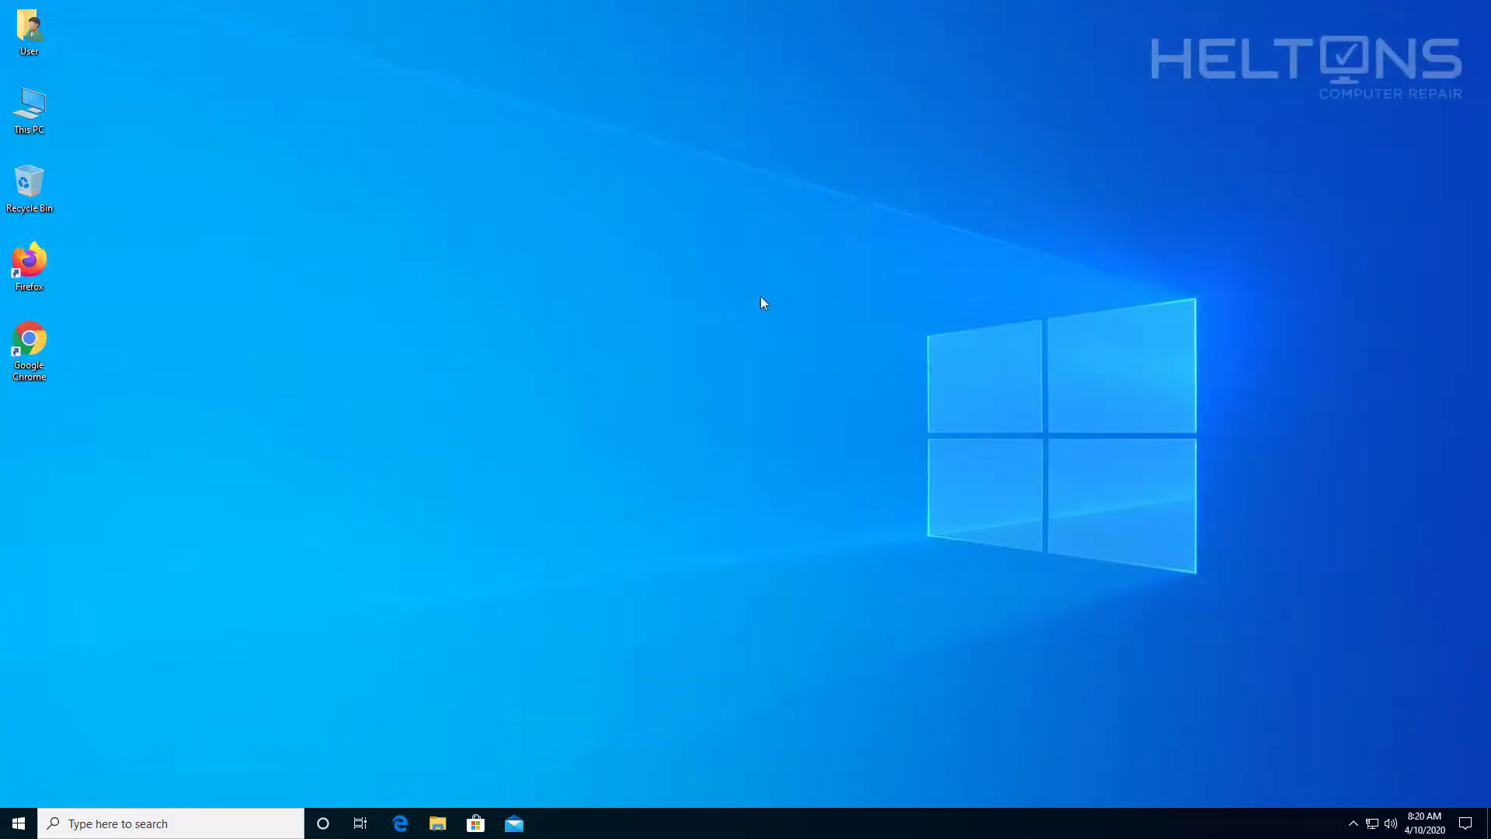
click(13, 822)
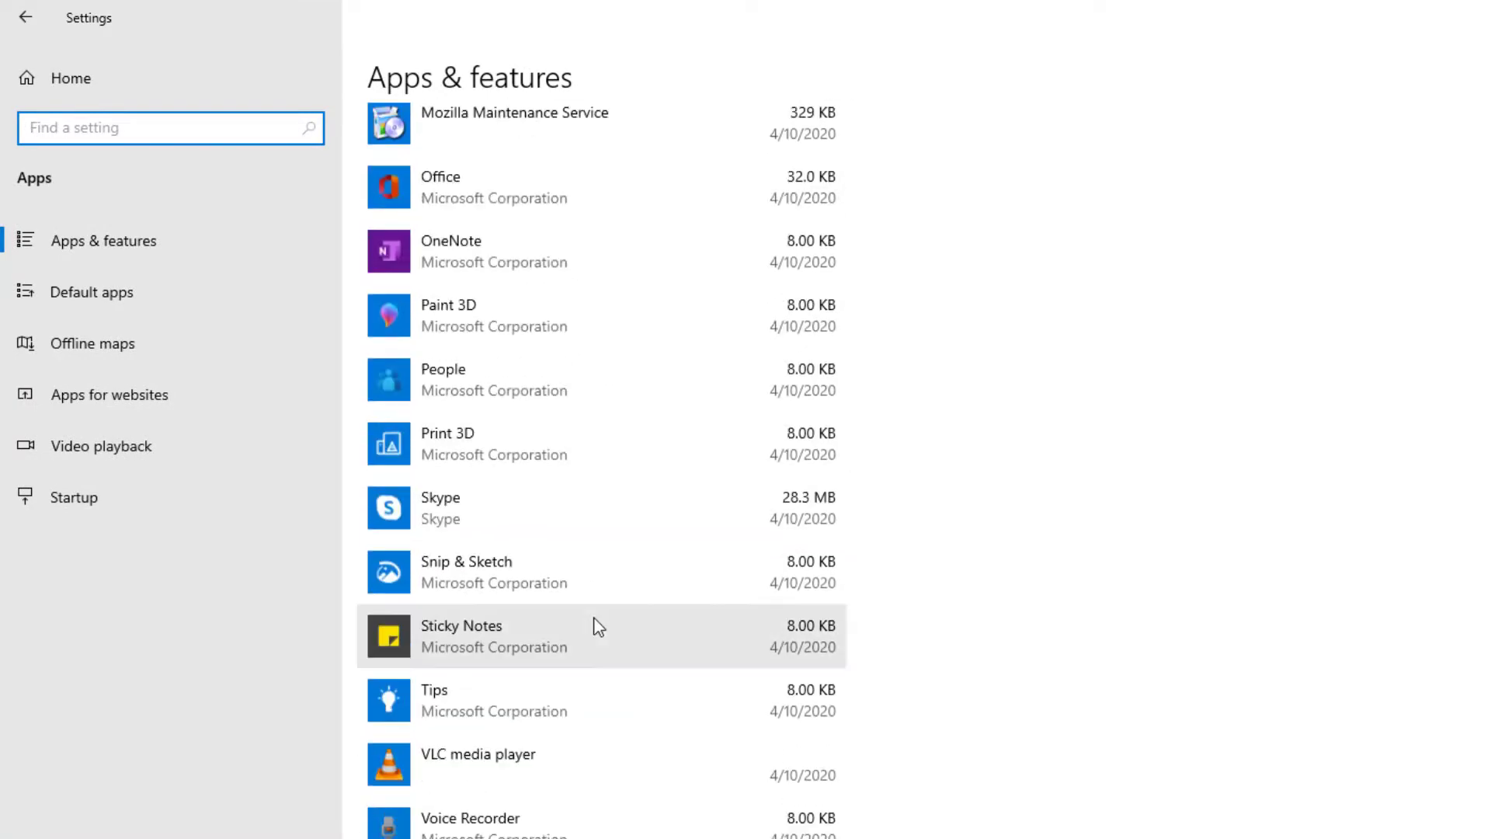
scroll(up, 3)
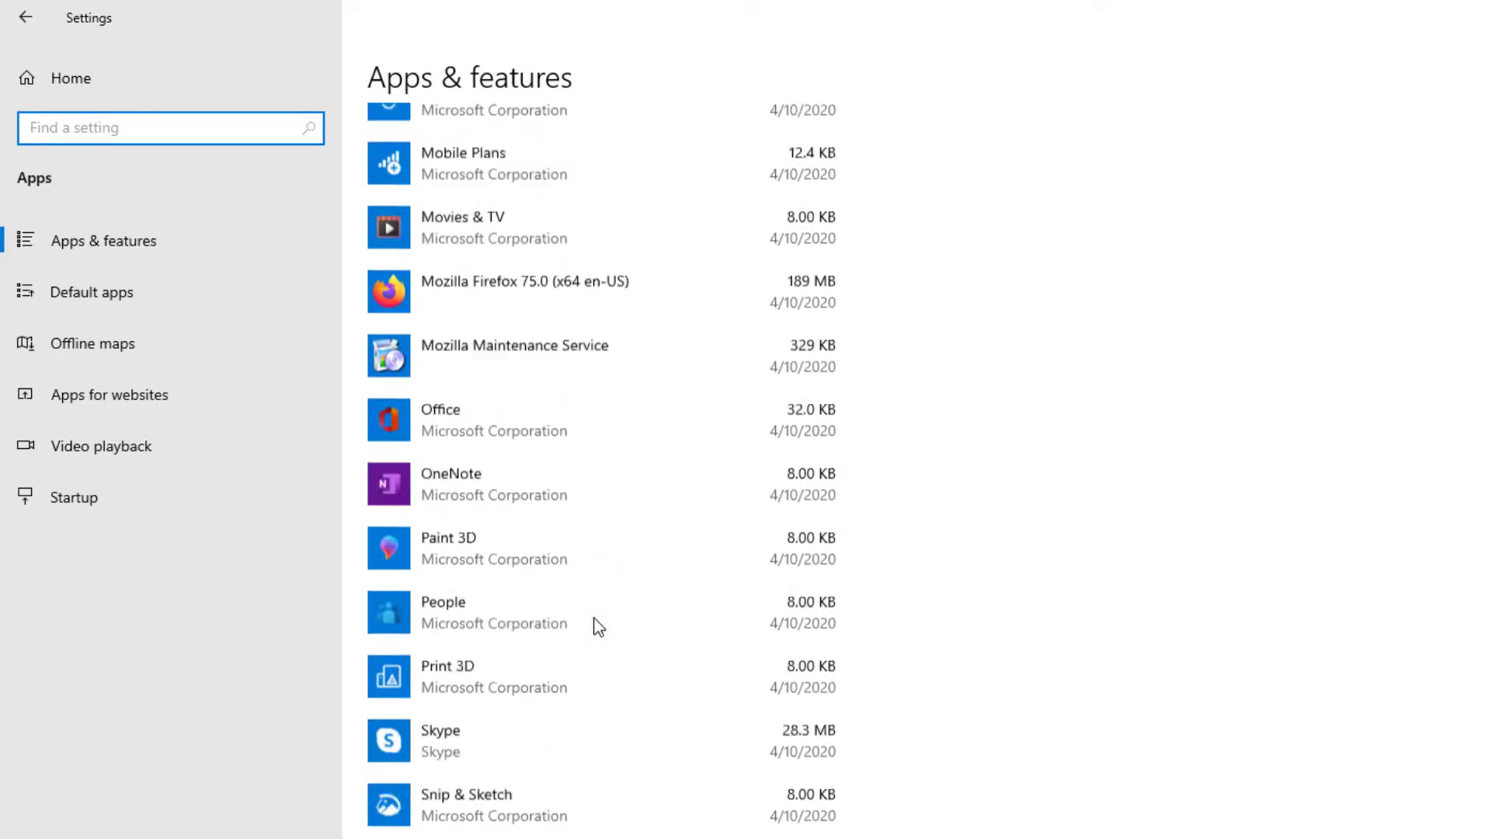